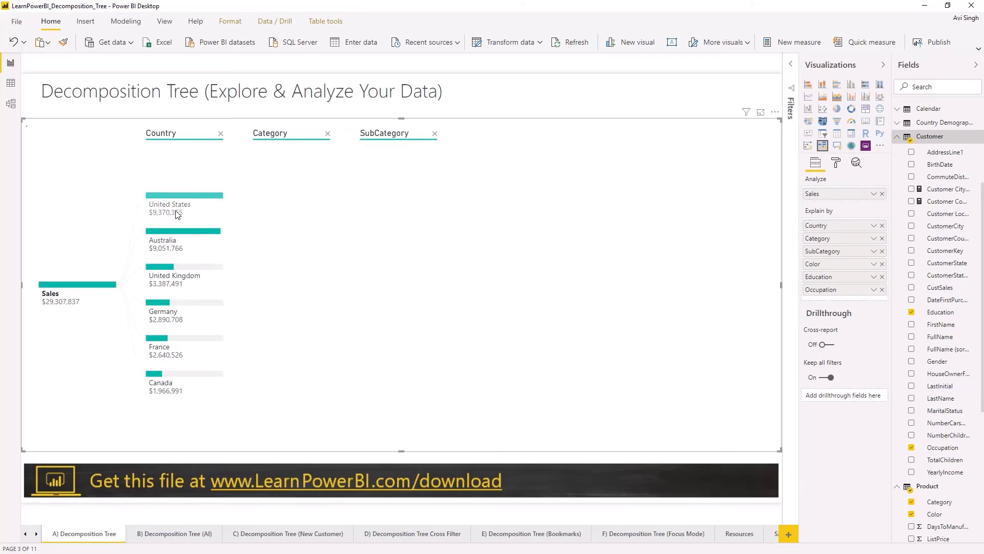
Drill Sales through United States and Bikes, split Road Bikes by Color, then split Red further
{"action": "left_click", "coordinate": [169, 204]}
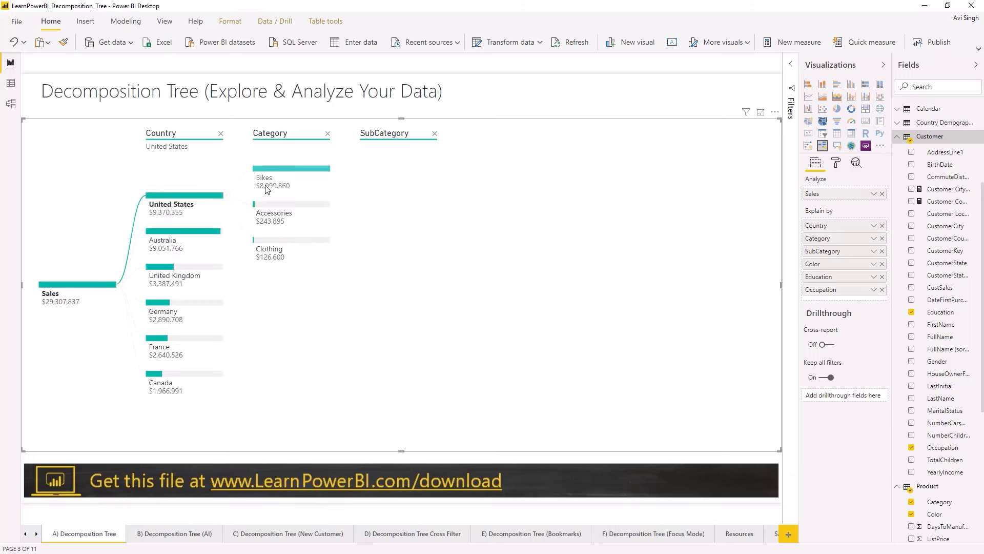
{"action": "left_click", "coordinate": [290, 168]}
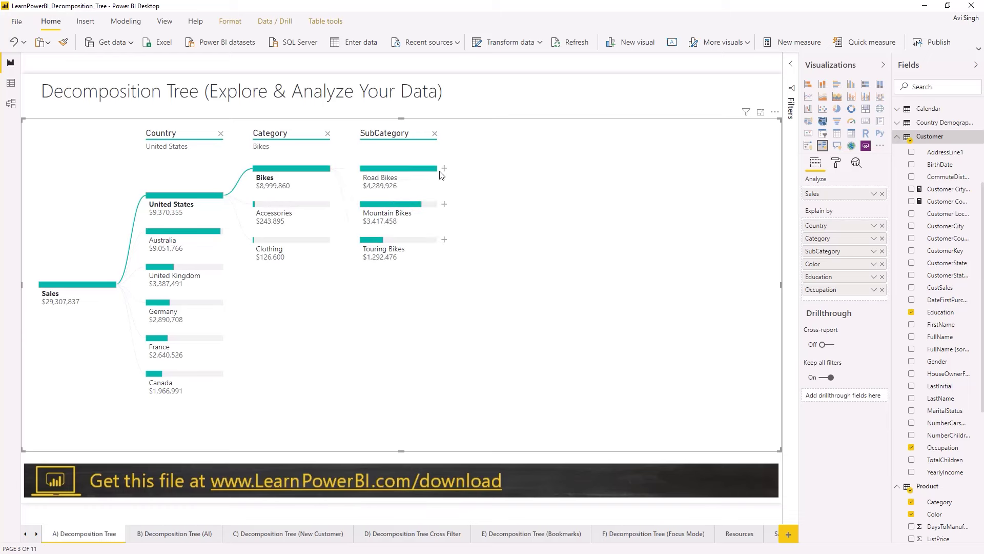
{"action": "mouse_move", "coordinate": [446, 175]}
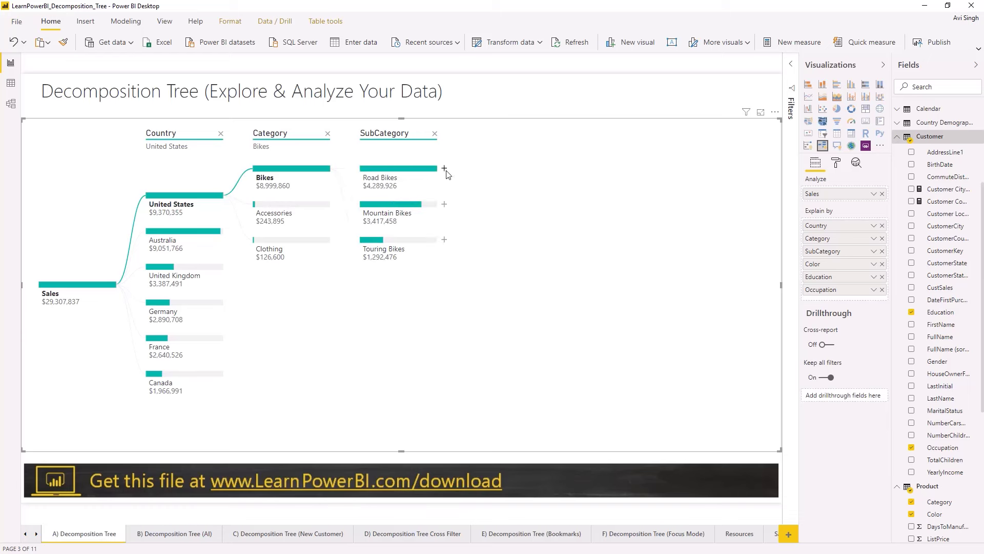
{"action": "mouse_move", "coordinate": [454, 179]}
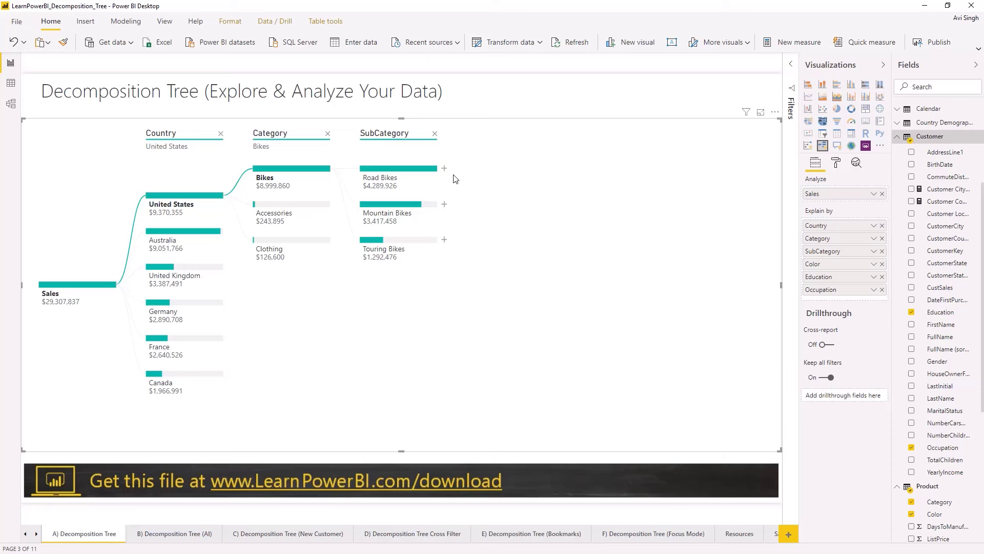
{"action": "left_click", "coordinate": [444, 168]}
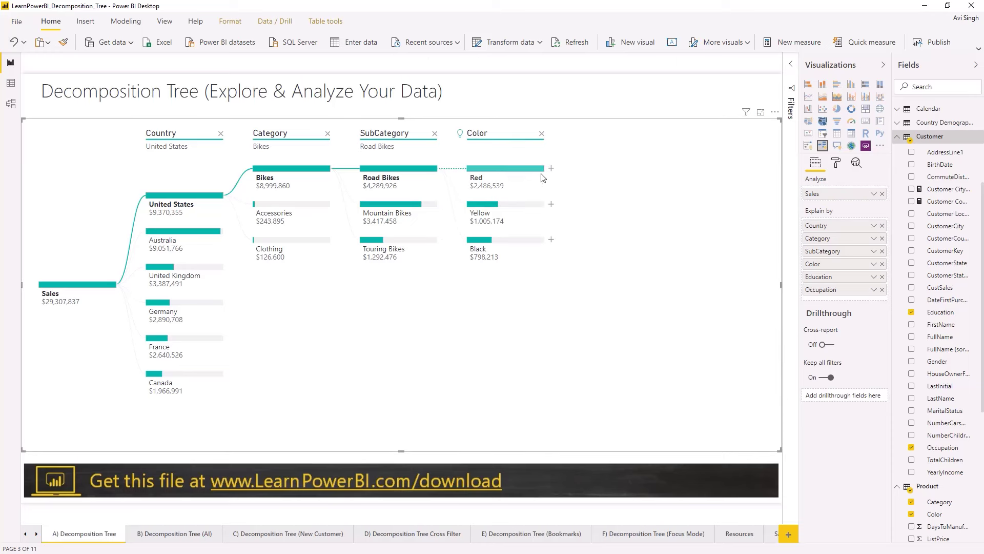
{"action": "left_click", "coordinate": [552, 167]}
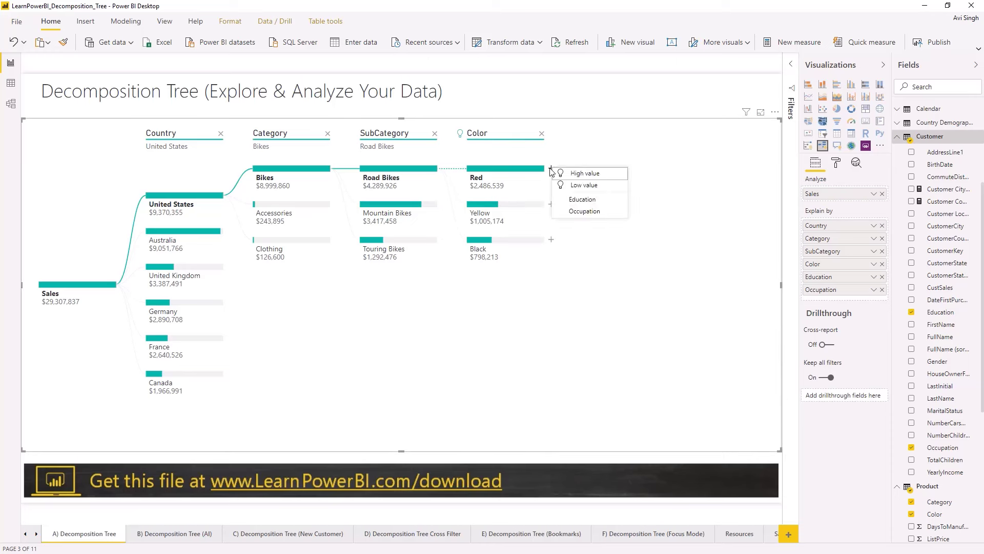
{"action": "left_click", "coordinate": [584, 211]}
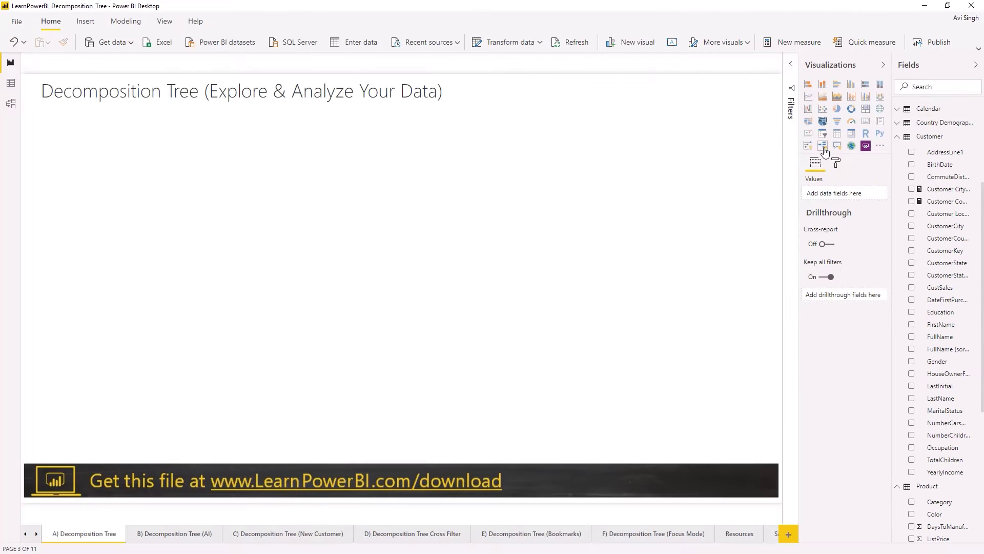
{"action": "mouse_move", "coordinate": [823, 144]}
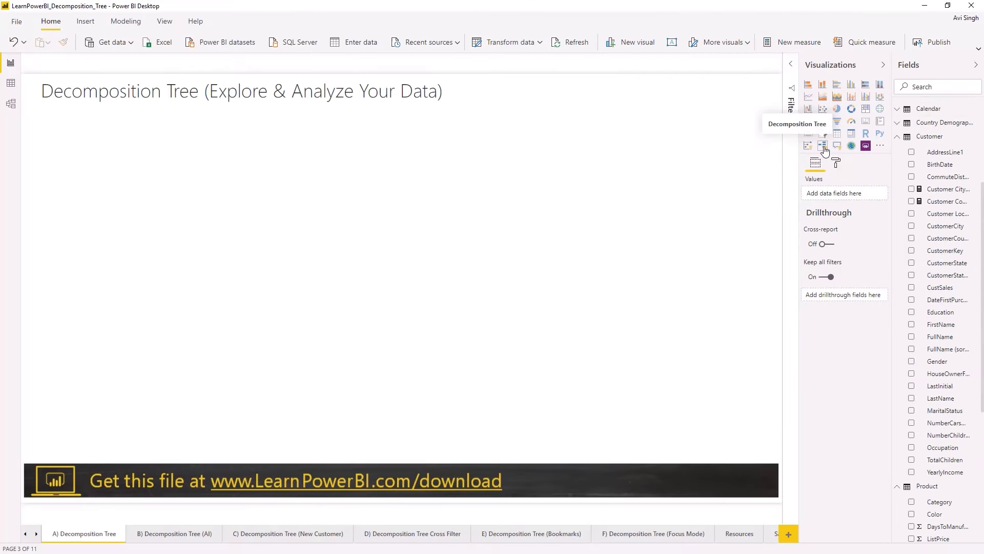
Add an empty Decomposition Tree visual, check the cross-filter page, and return to the first page
{"action": "left_click", "coordinate": [823, 145]}
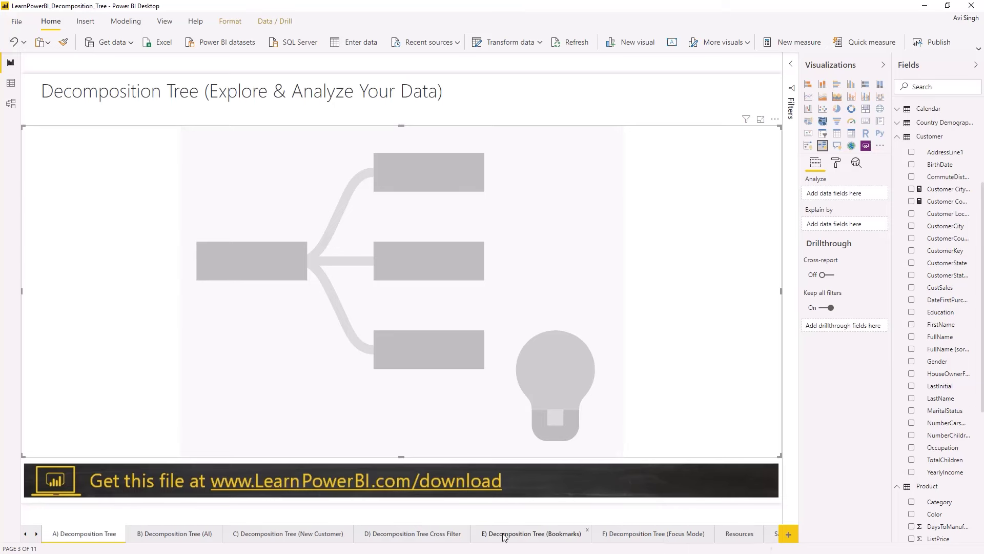
{"action": "left_click", "coordinate": [412, 533]}
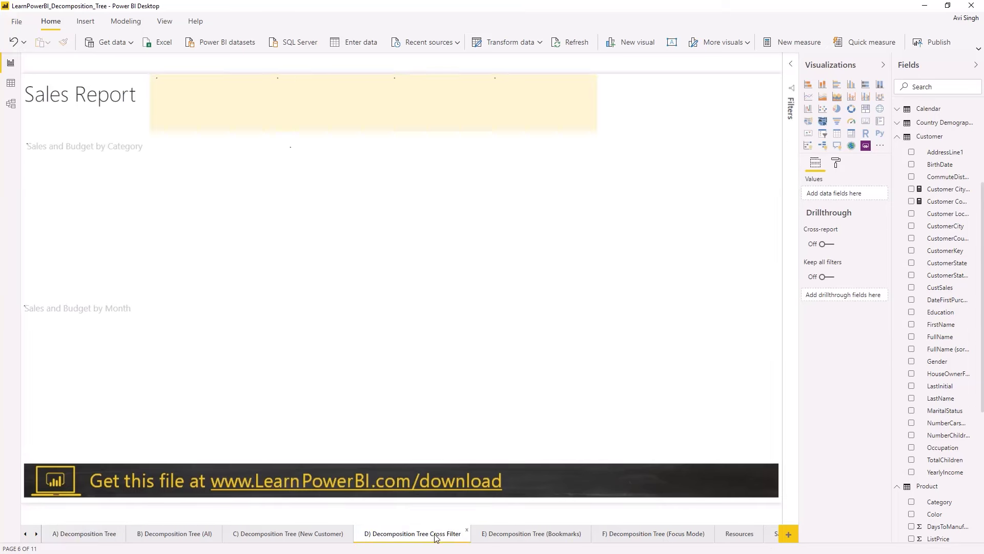
{"action": "left_click", "coordinate": [412, 533]}
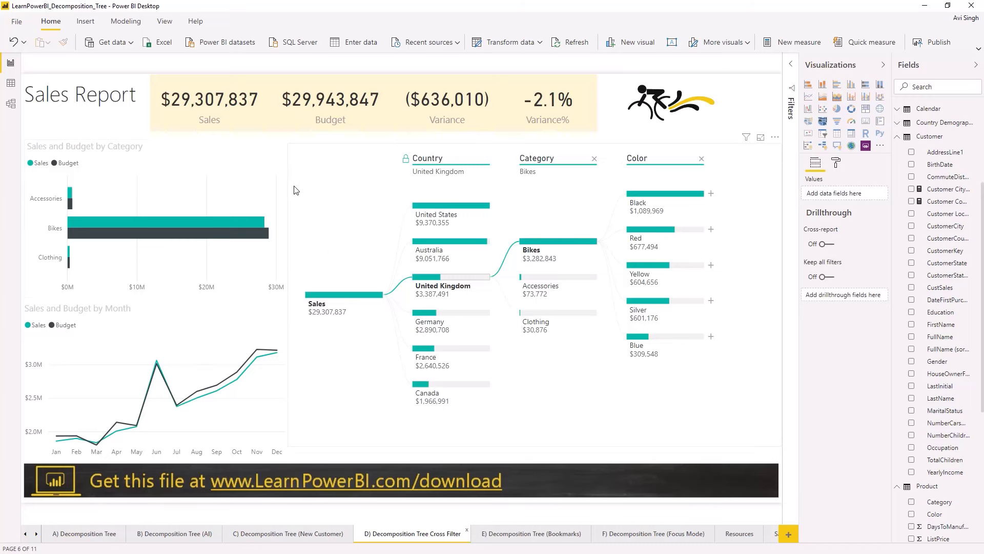
{"action": "mouse_move", "coordinate": [132, 526]}
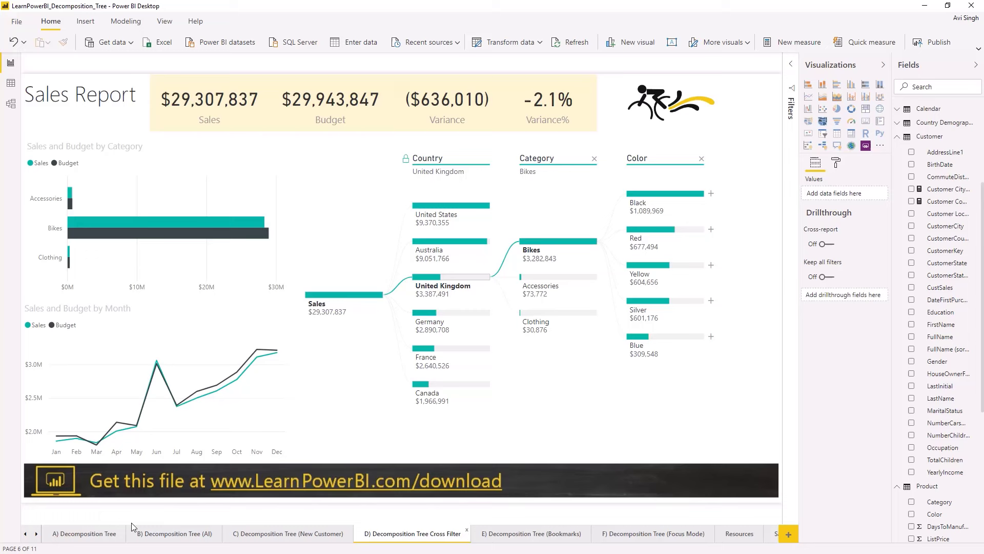
{"action": "left_click", "coordinate": [83, 533]}
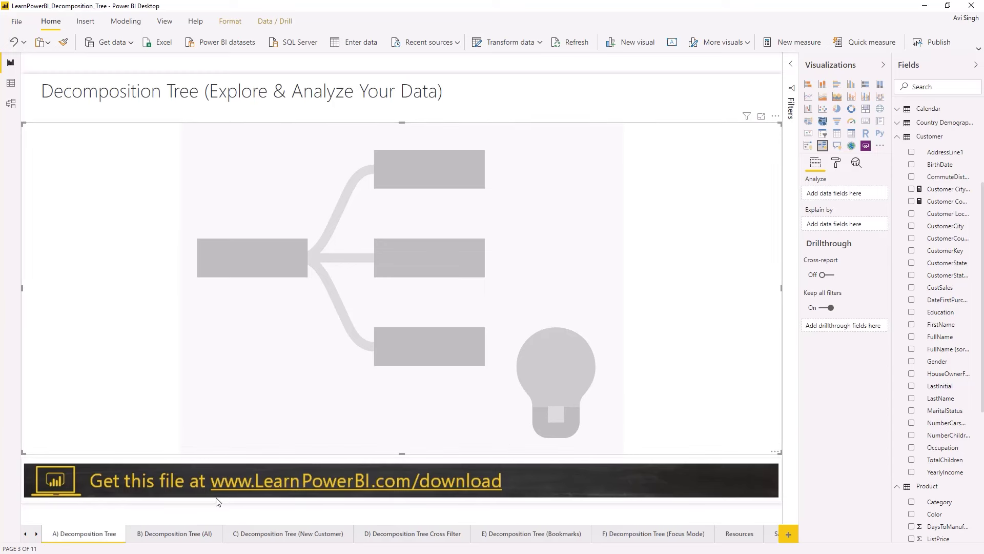
{"action": "mouse_move", "coordinate": [234, 495]}
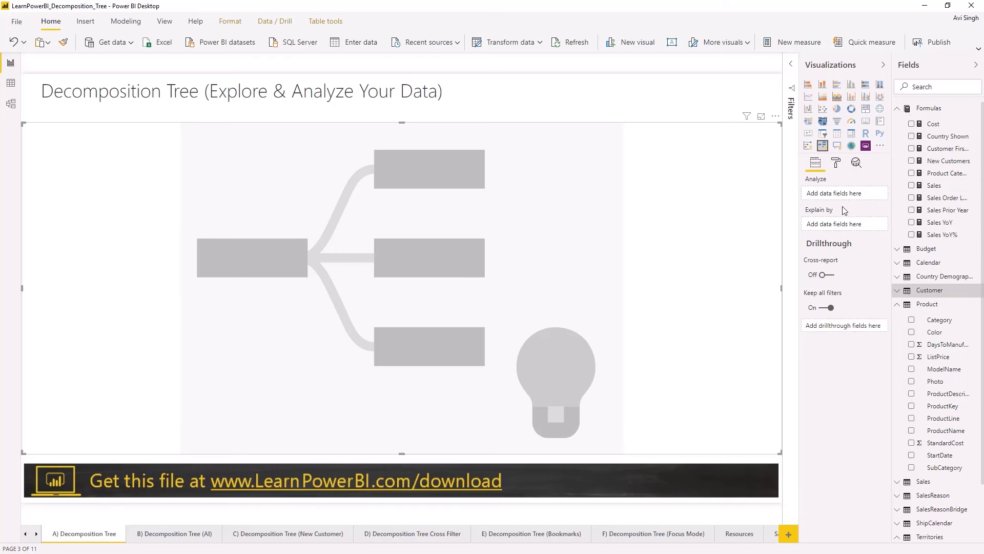
Tick Sales under Formulas so the tree's root node shows $29,307,837
{"action": "left_click", "coordinate": [912, 185]}
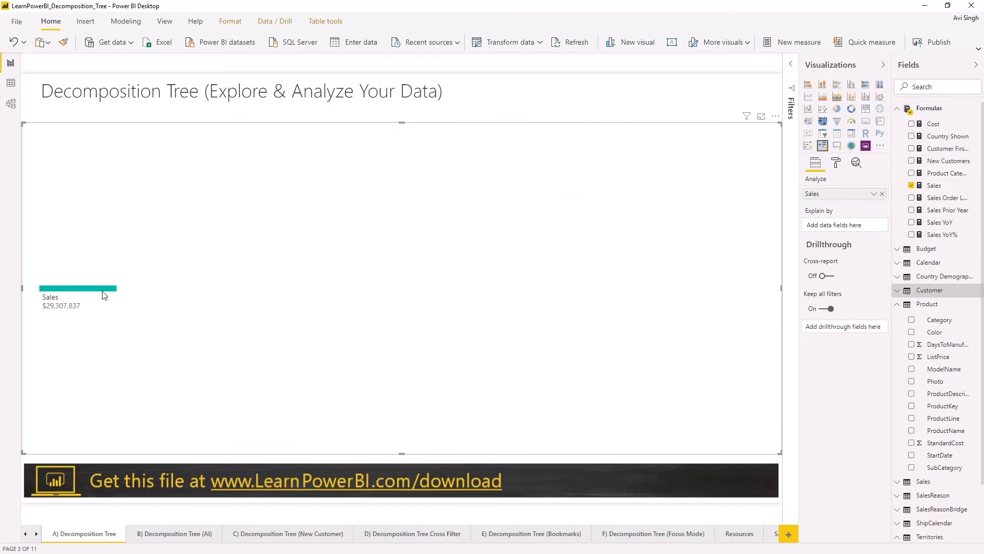
{"action": "mouse_move", "coordinate": [103, 290]}
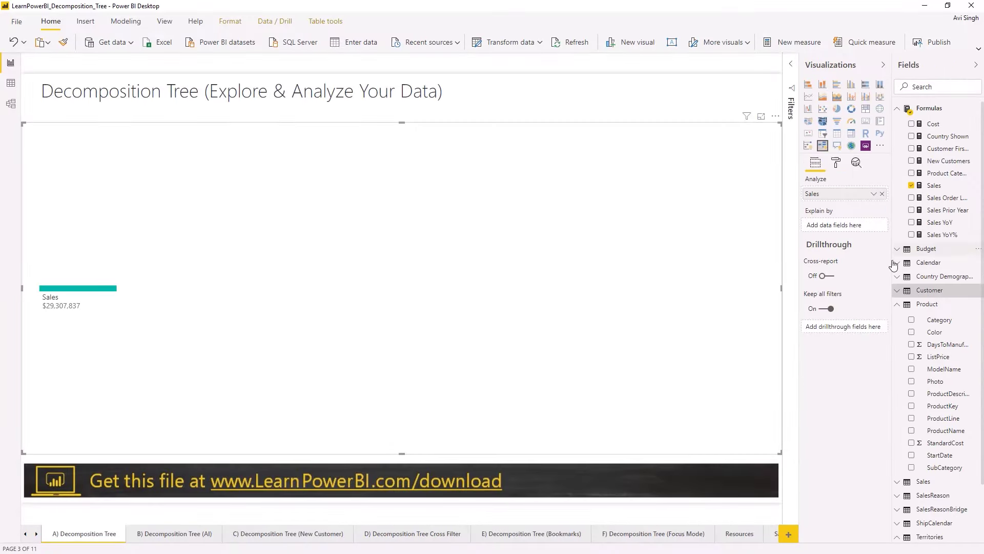
Add Category and Color from Product as explain-by levels and expand the Customer table's fields
{"action": "left_click", "coordinate": [899, 303]}
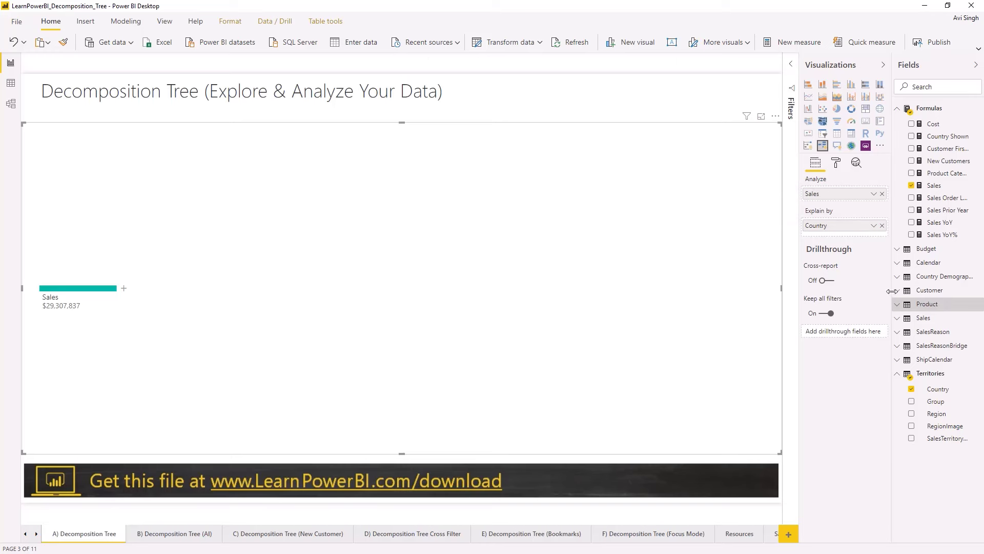
{"action": "mouse_move", "coordinate": [928, 304]}
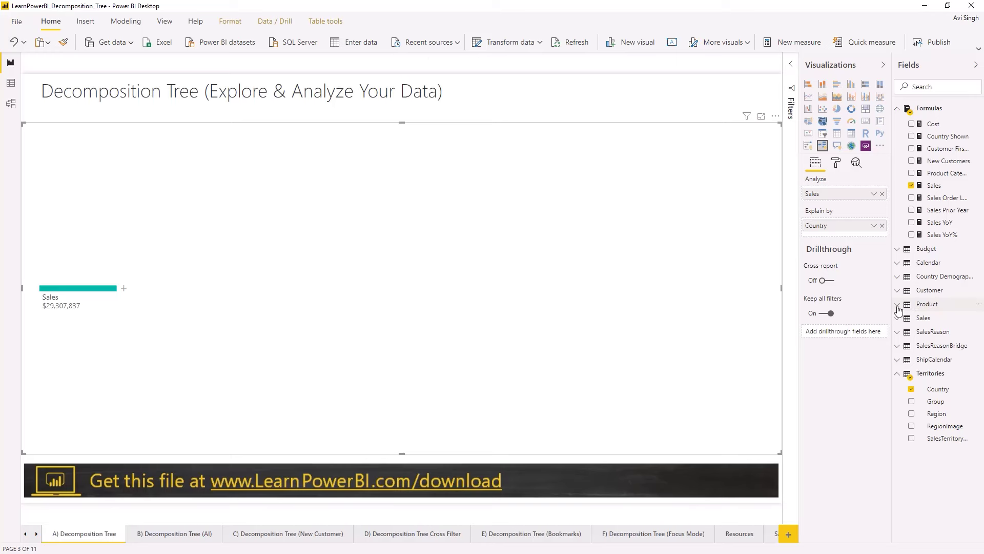
{"action": "mouse_move", "coordinate": [903, 312]}
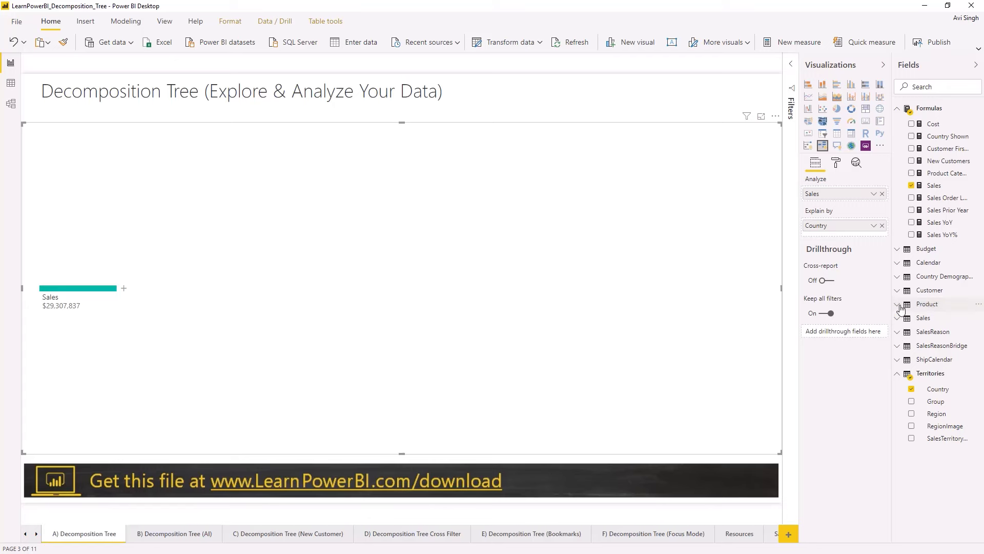
{"action": "left_click", "coordinate": [898, 304]}
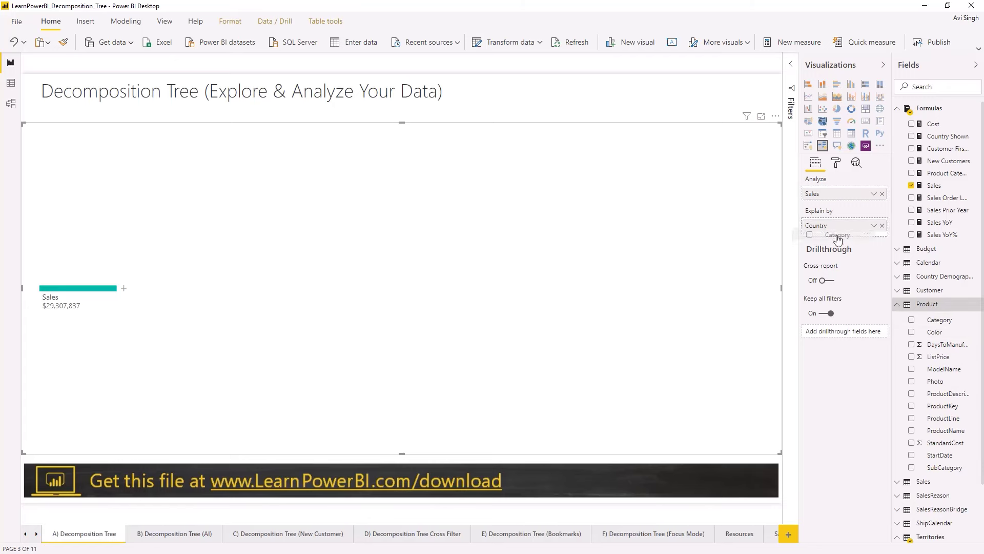
{"action": "left_click", "coordinate": [913, 320]}
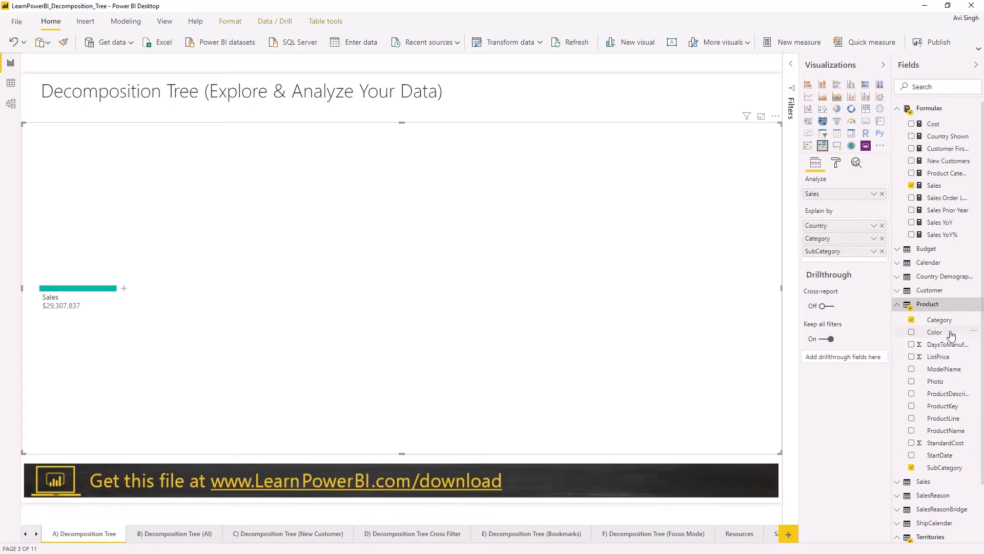
{"action": "left_click", "coordinate": [913, 331]}
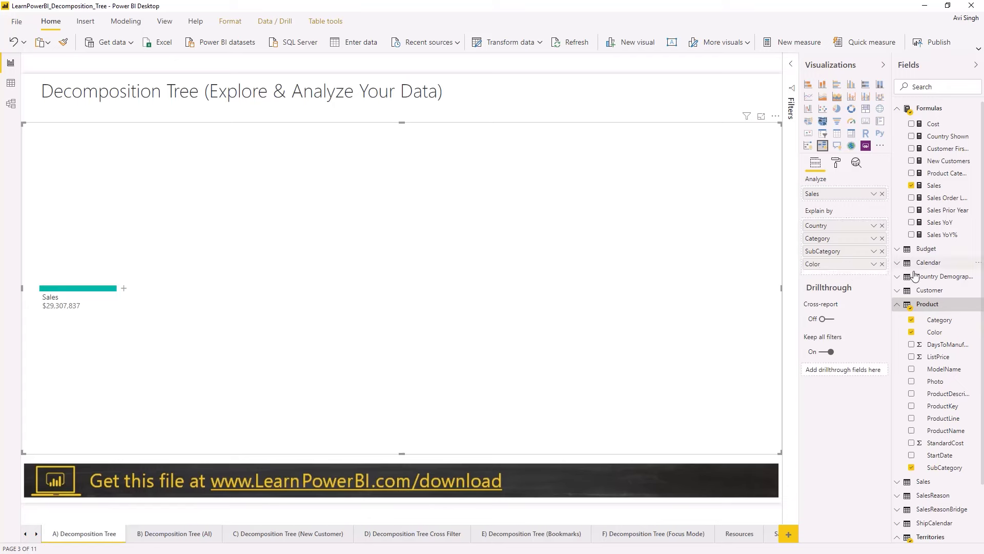
{"action": "left_click", "coordinate": [930, 290]}
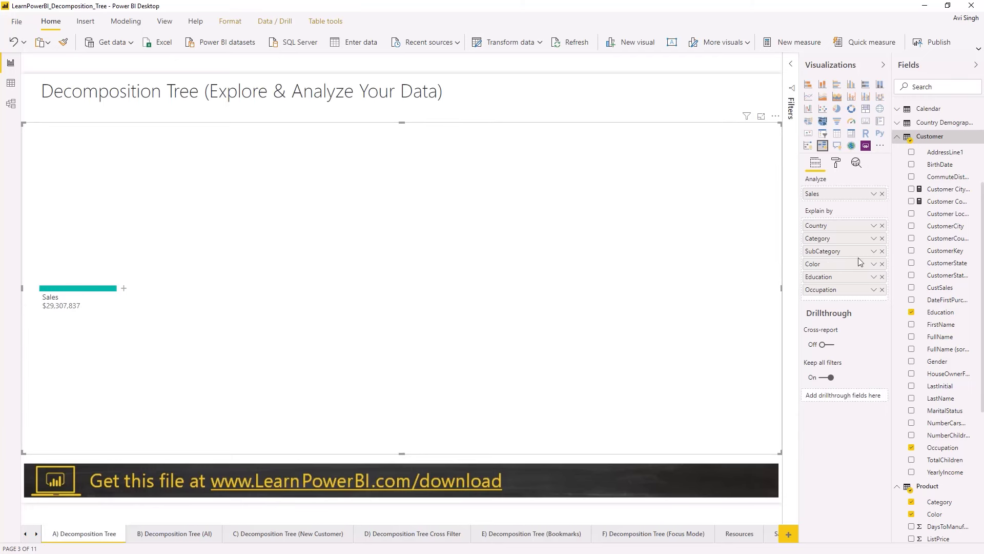
{"action": "mouse_move", "coordinate": [339, 293]}
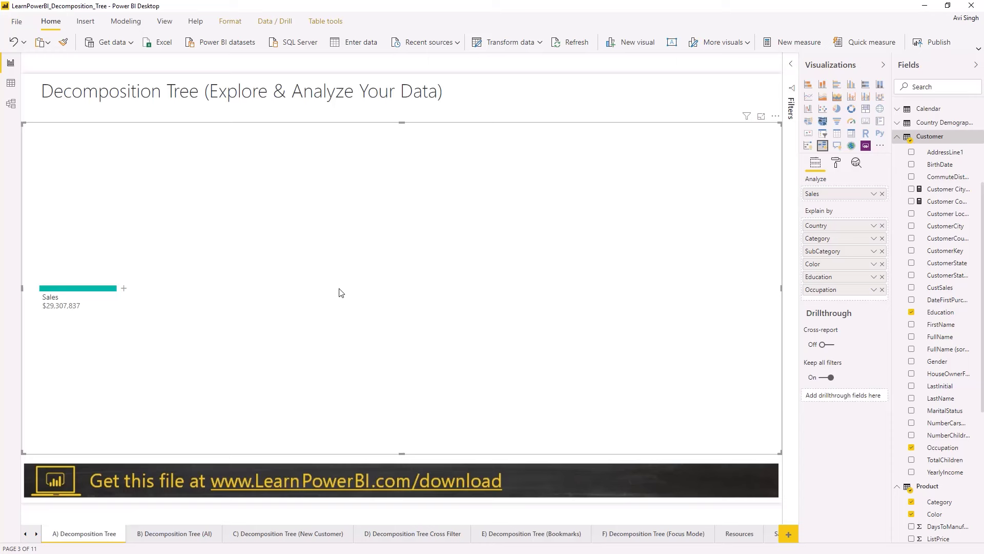
{"action": "mouse_move", "coordinate": [602, 270]}
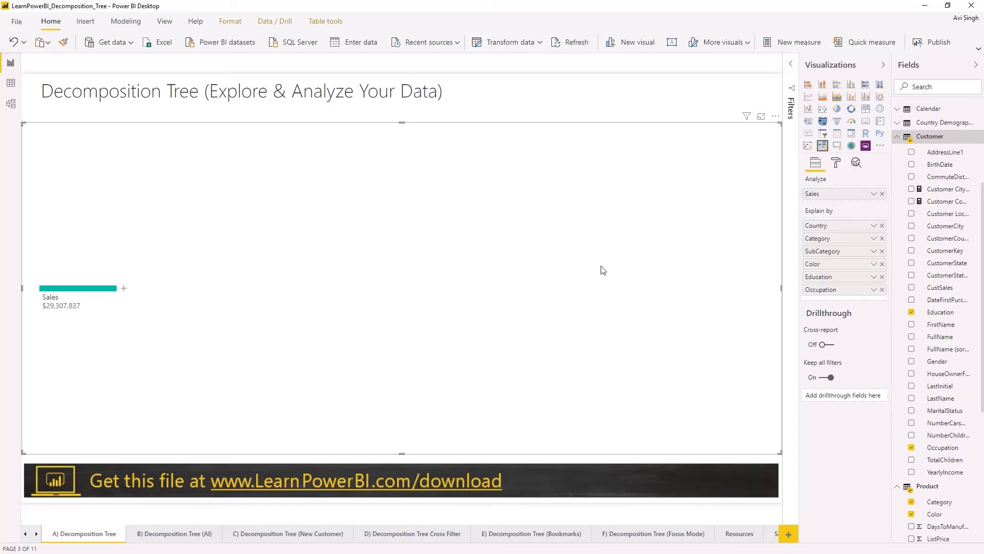
{"action": "mouse_move", "coordinate": [340, 260]}
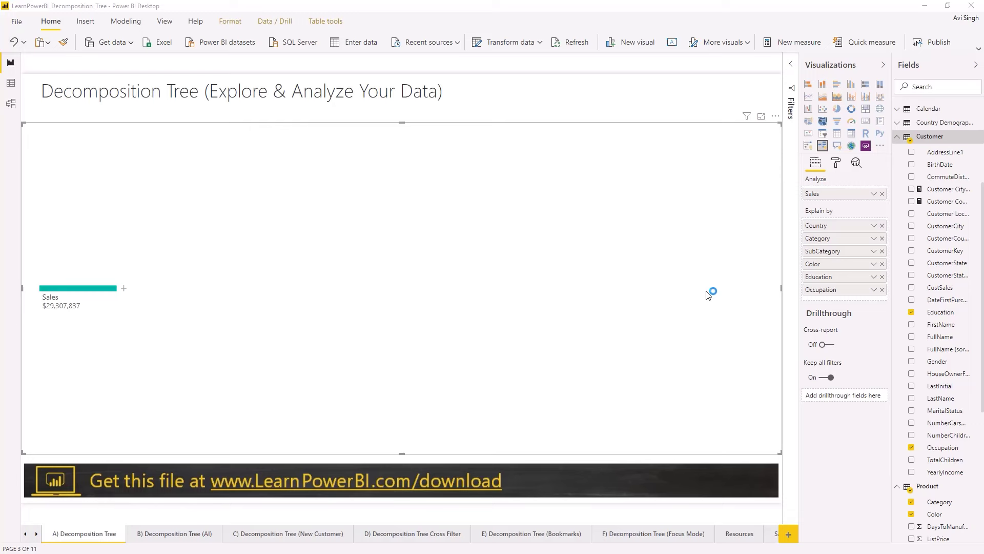
Publish the report to the chosen Power BI workspace and confirm success
{"action": "left_click", "coordinate": [936, 42]}
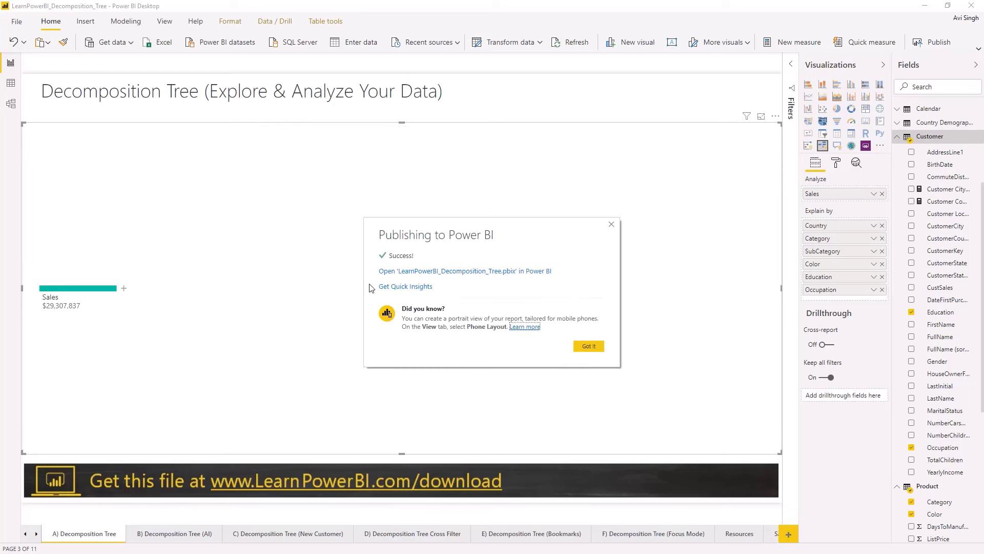
{"action": "left_click", "coordinate": [465, 271]}
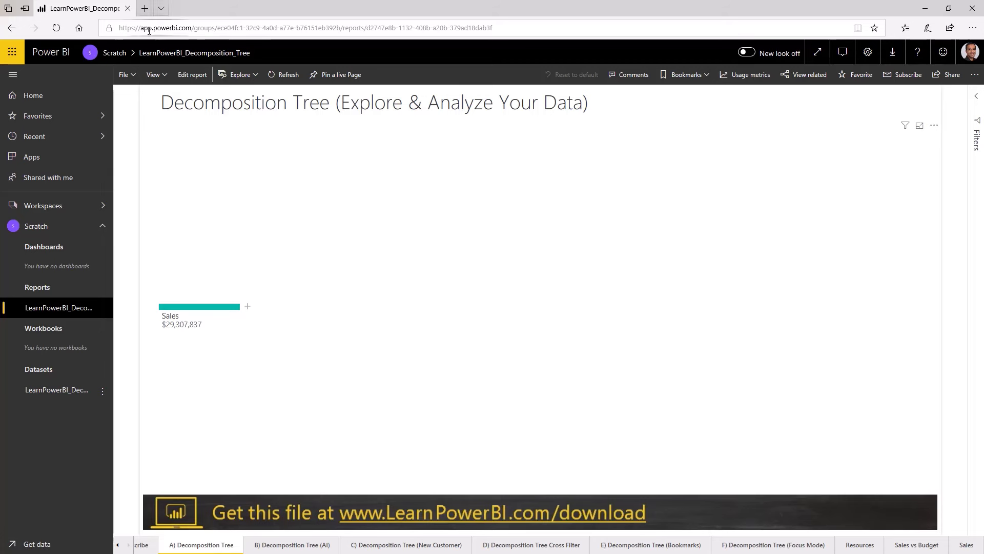
{"action": "mouse_move", "coordinate": [282, 300]}
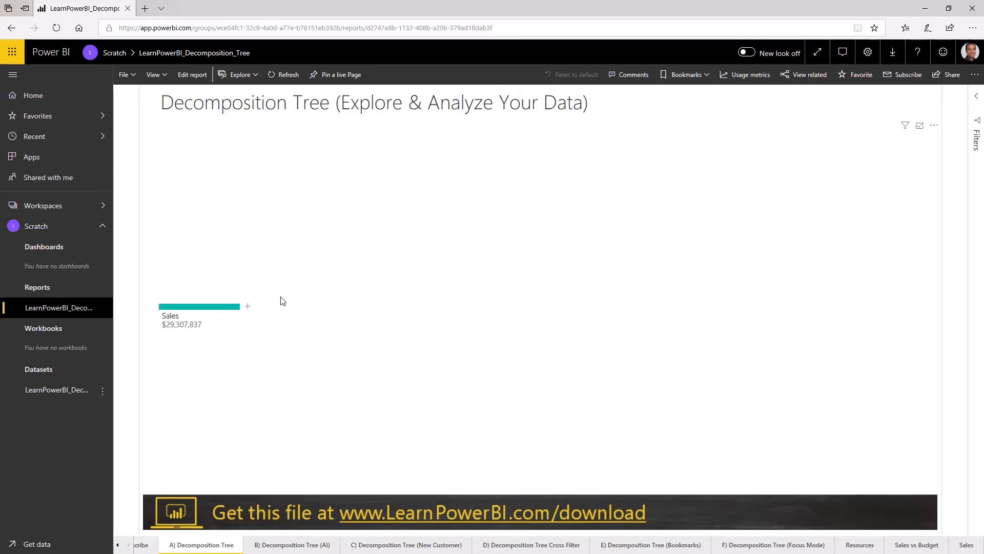
Break Sales down by Country and United Kingdom by Category
{"action": "left_click", "coordinate": [247, 306]}
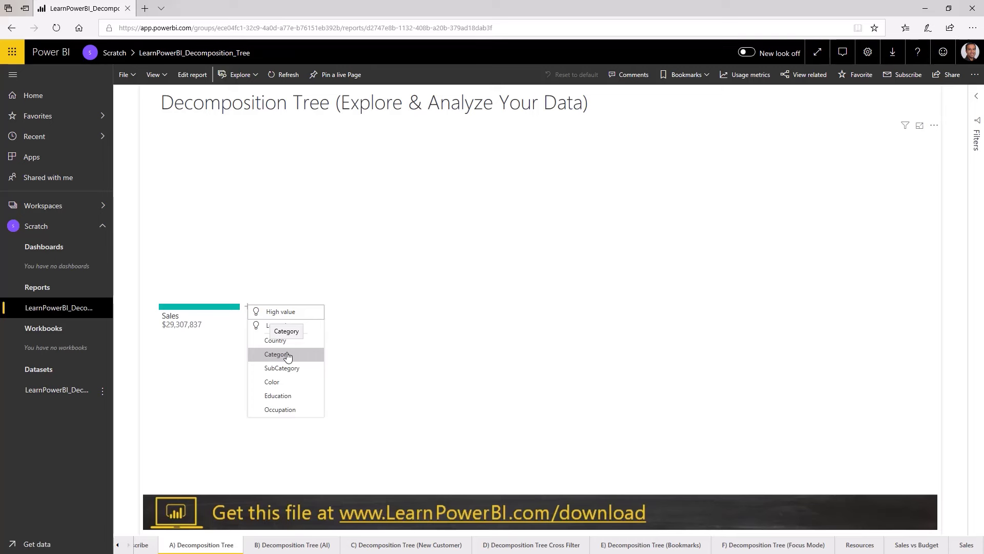
{"action": "mouse_move", "coordinate": [279, 363]}
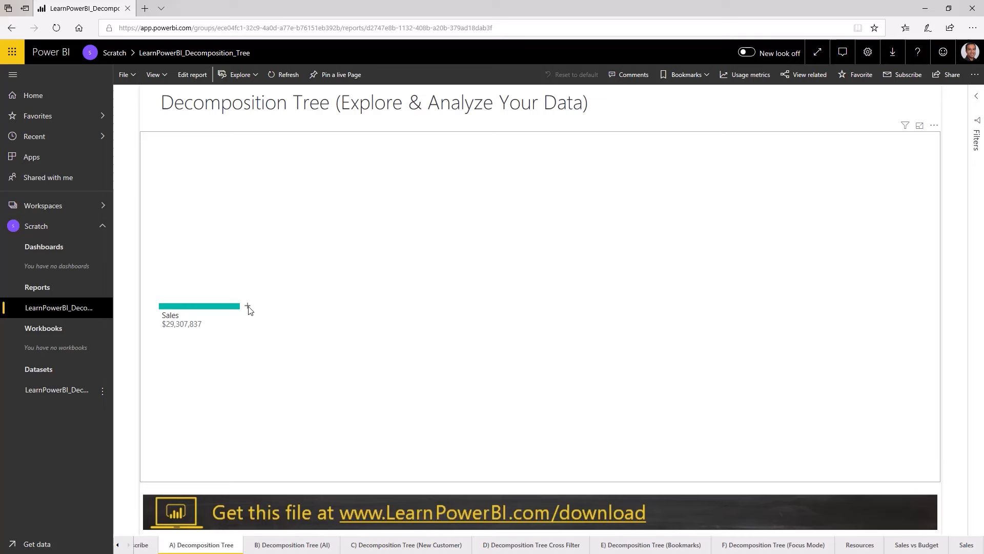
{"action": "left_click", "coordinate": [247, 307]}
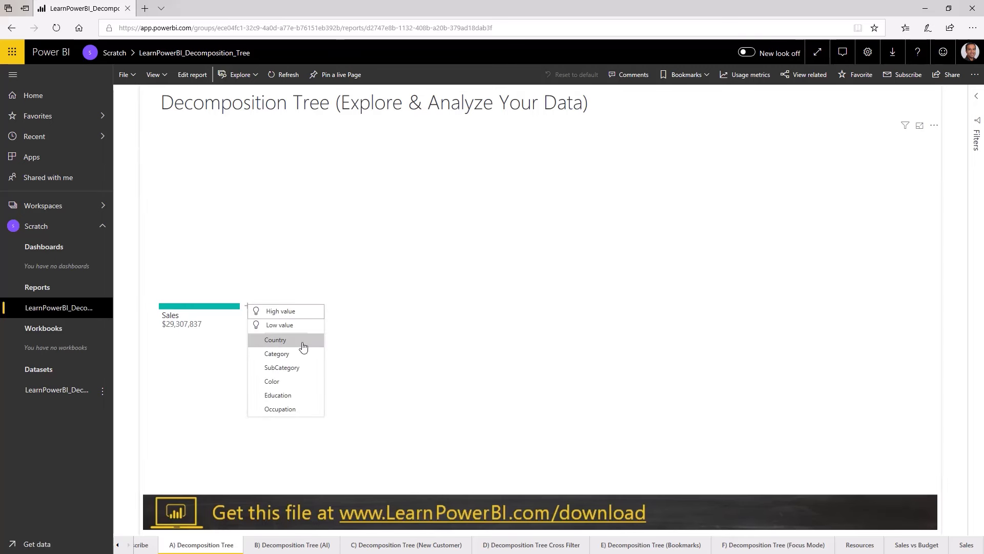
{"action": "left_click", "coordinate": [274, 340]}
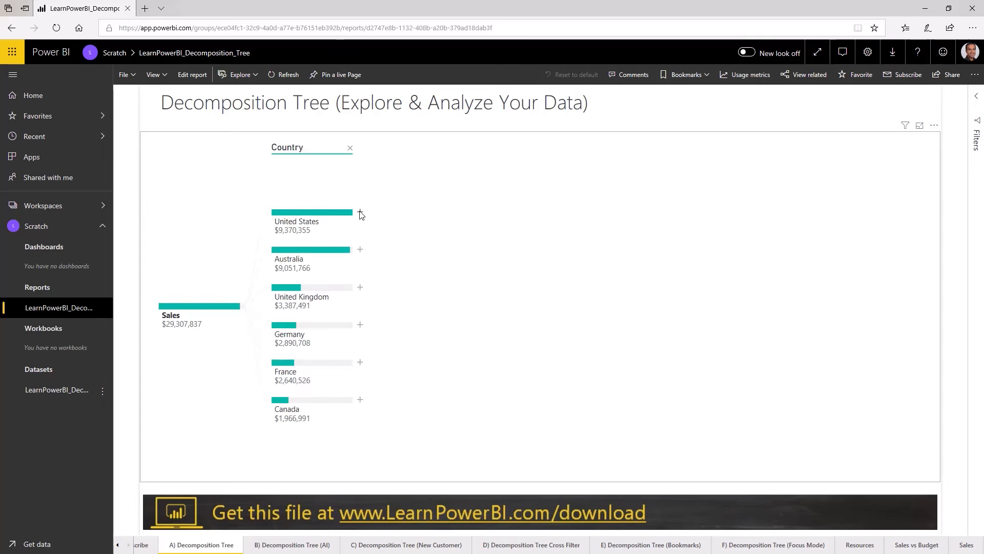
{"action": "left_click", "coordinate": [360, 288]}
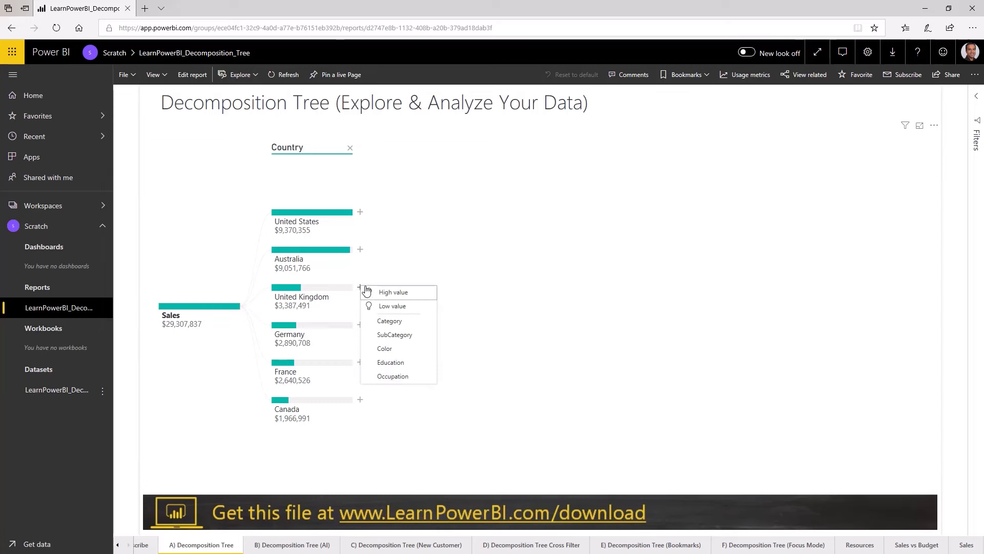
{"action": "left_click", "coordinate": [469, 279]}
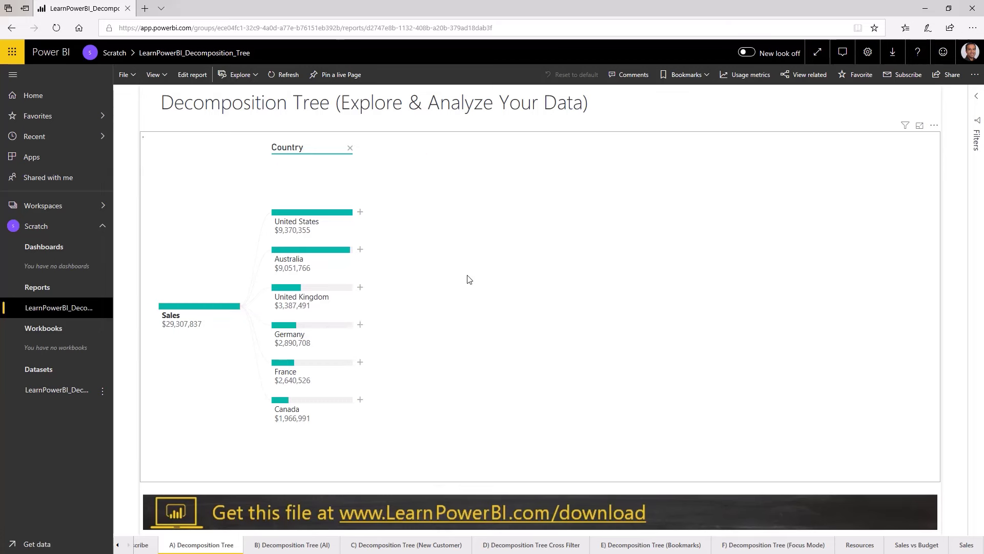
Break Bikes down by SubCategory and Road Bikes by Color
{"action": "left_click", "coordinate": [360, 287]}
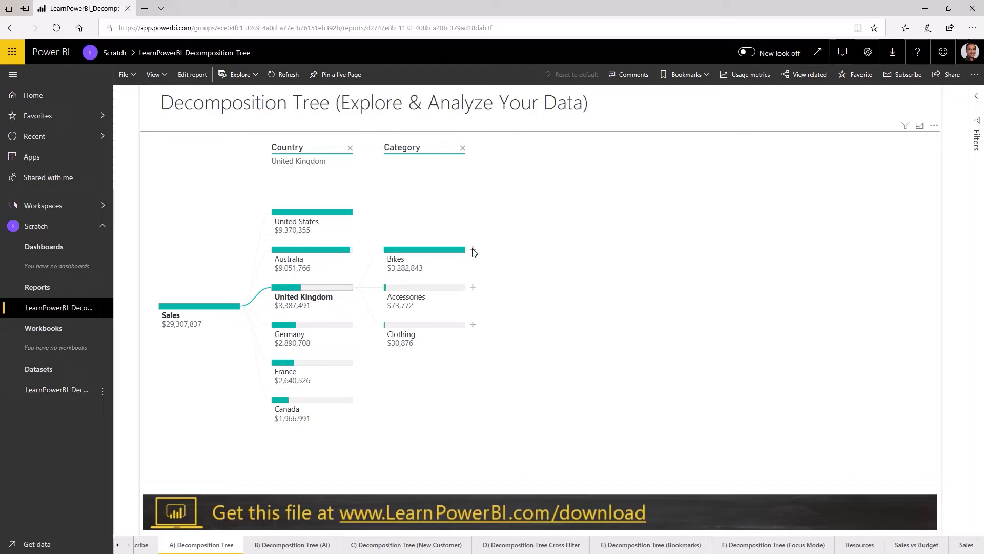
{"action": "left_click", "coordinate": [473, 253]}
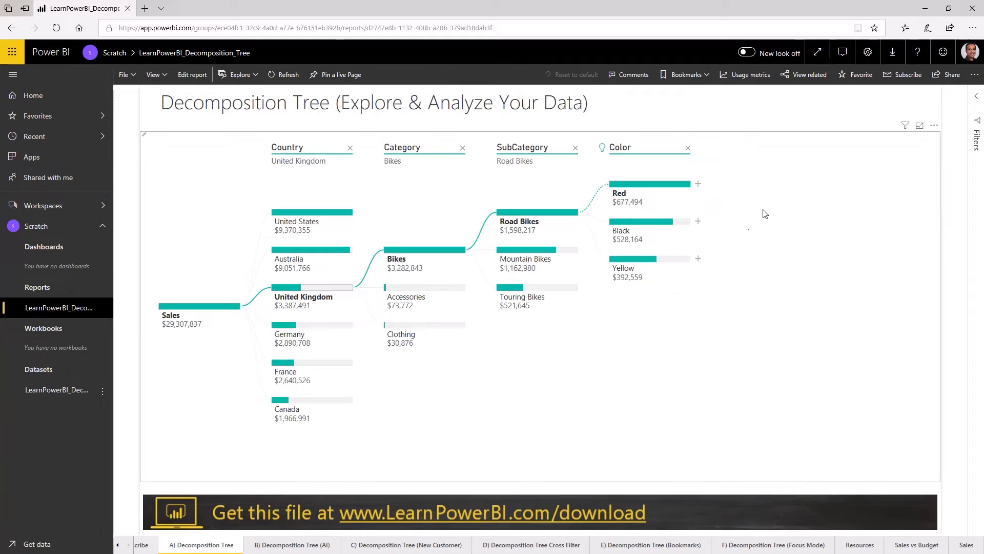
{"action": "left_click", "coordinate": [699, 183]}
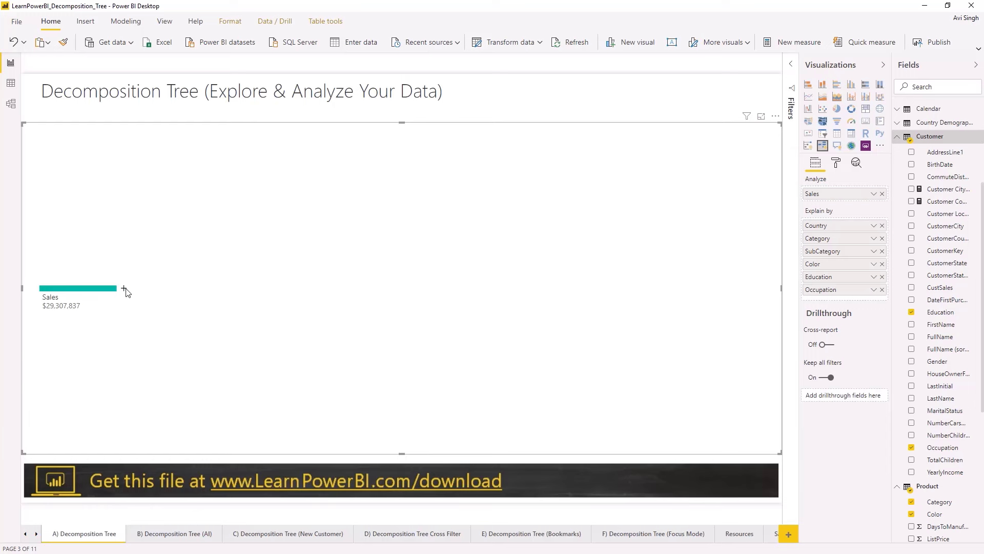
Check the Sales split choices, breaking down by Color, to confirm Color is now offered last
{"action": "left_click", "coordinate": [125, 291]}
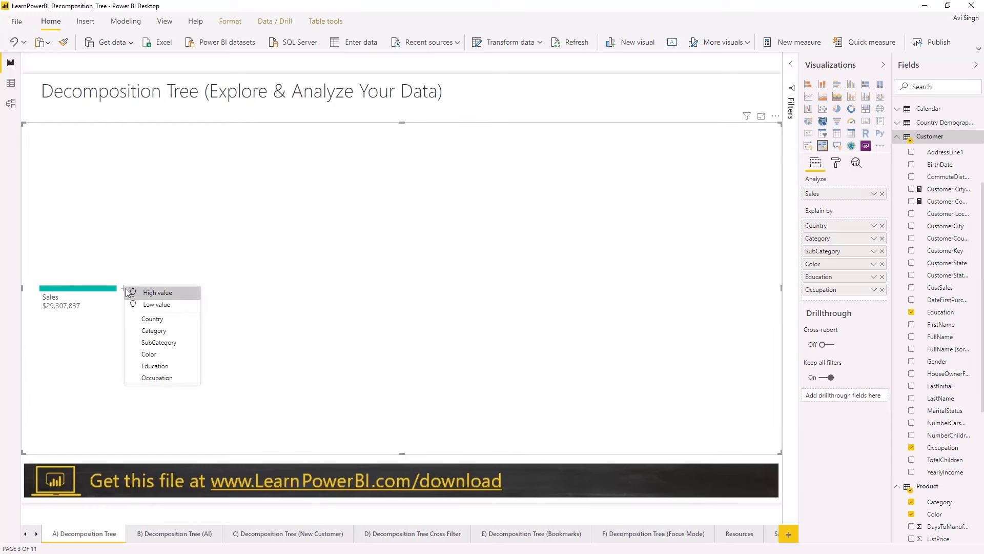
{"action": "mouse_move", "coordinate": [158, 343]}
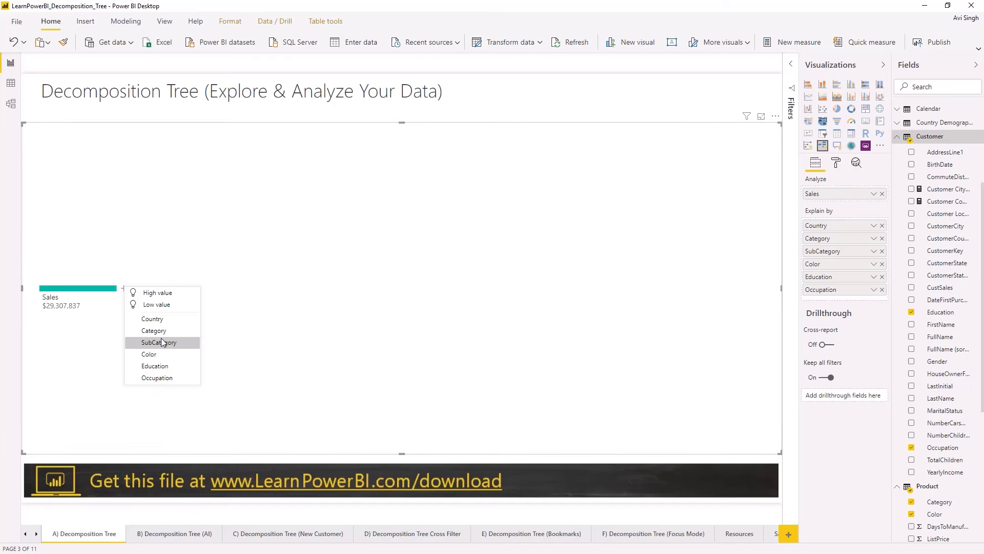
{"action": "mouse_move", "coordinate": [149, 354]}
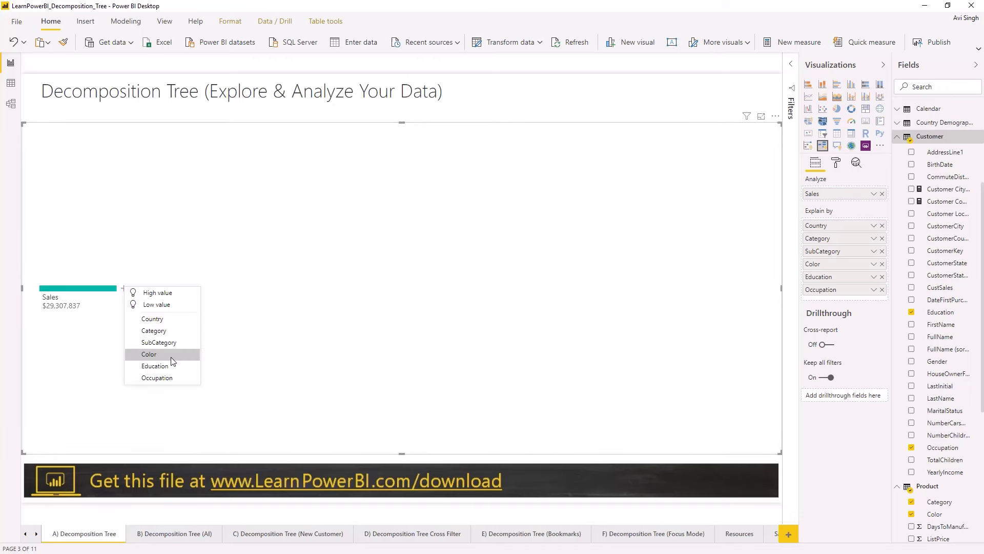
{"action": "left_click", "coordinate": [149, 354]}
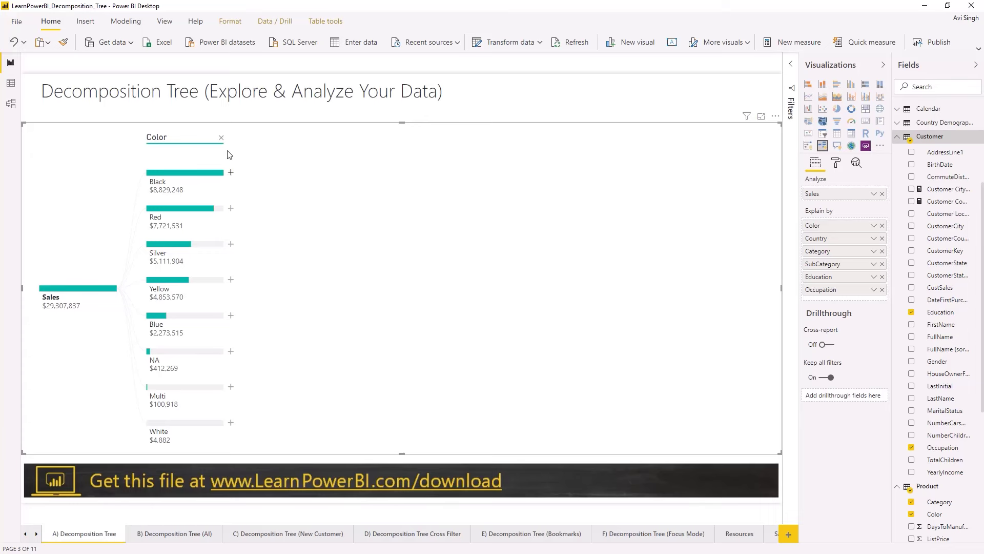
{"action": "mouse_move", "coordinate": [159, 163]}
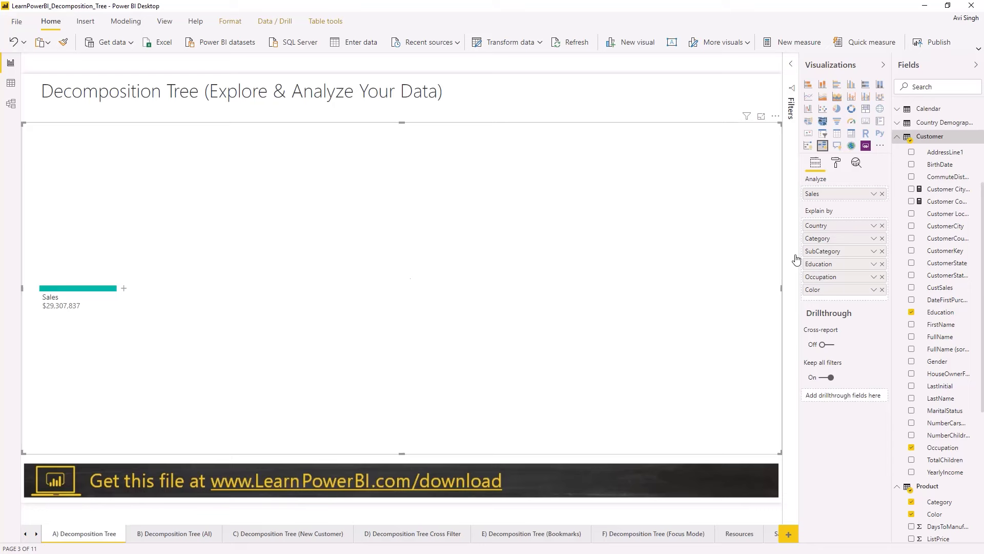
{"action": "mouse_move", "coordinate": [436, 287]}
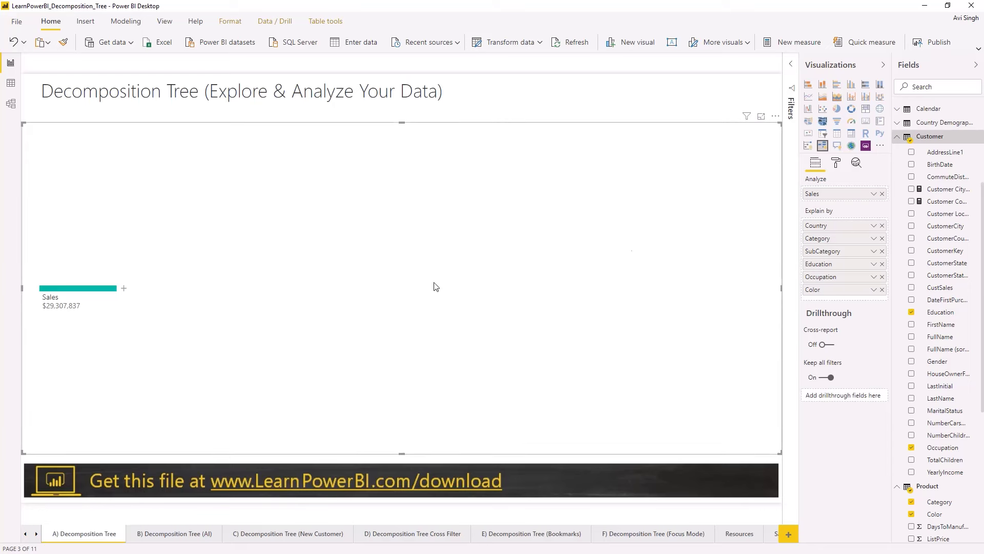
{"action": "left_click", "coordinate": [124, 288]}
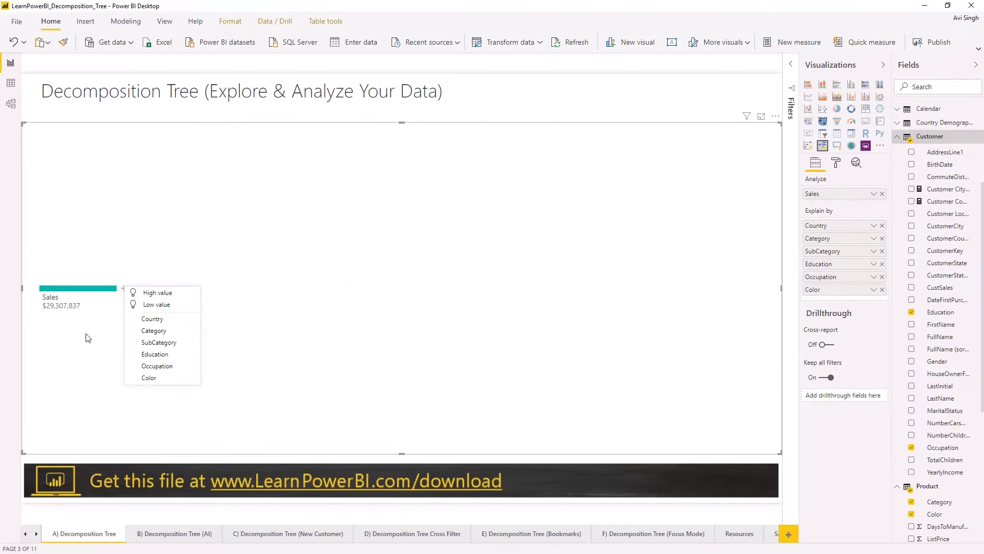
{"action": "mouse_move", "coordinate": [162, 318]}
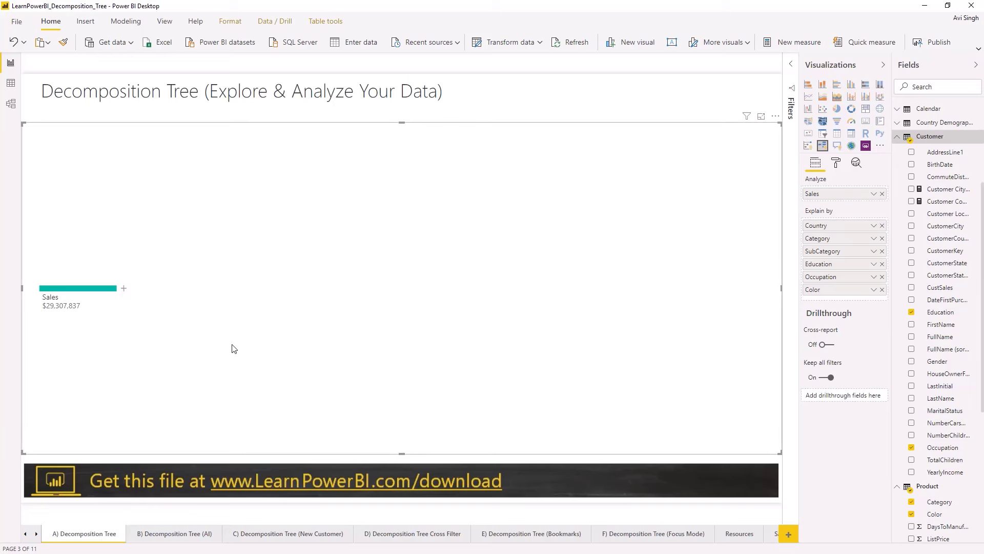
{"action": "mouse_move", "coordinate": [362, 354]}
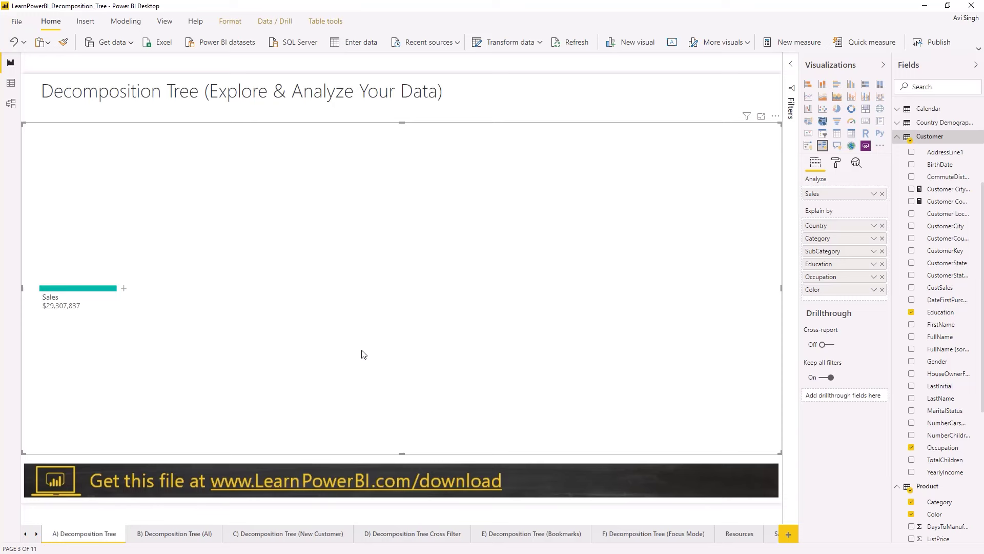
{"action": "mouse_move", "coordinate": [871, 298]}
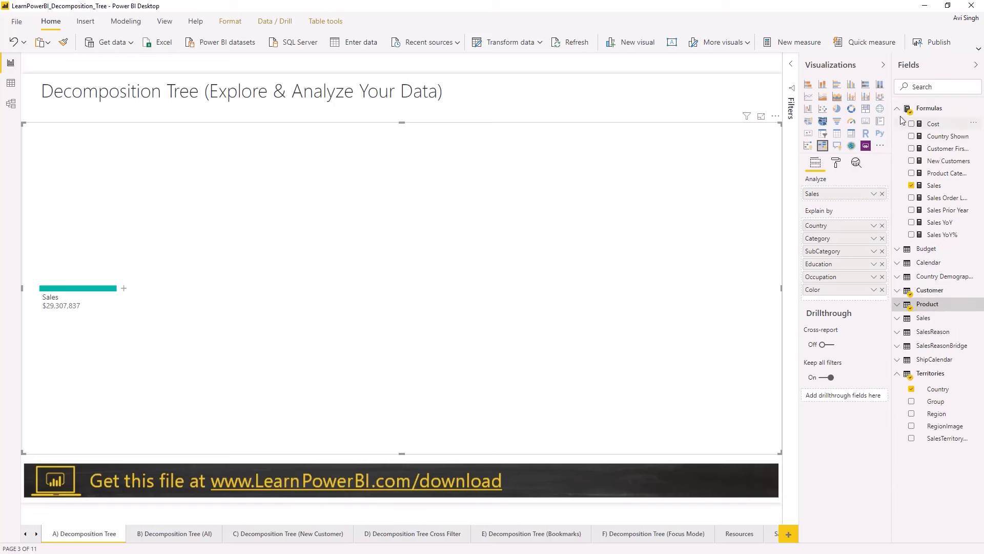
Expand the Product table's fields and review the Sales breakdown choices
{"action": "left_click", "coordinate": [898, 108]}
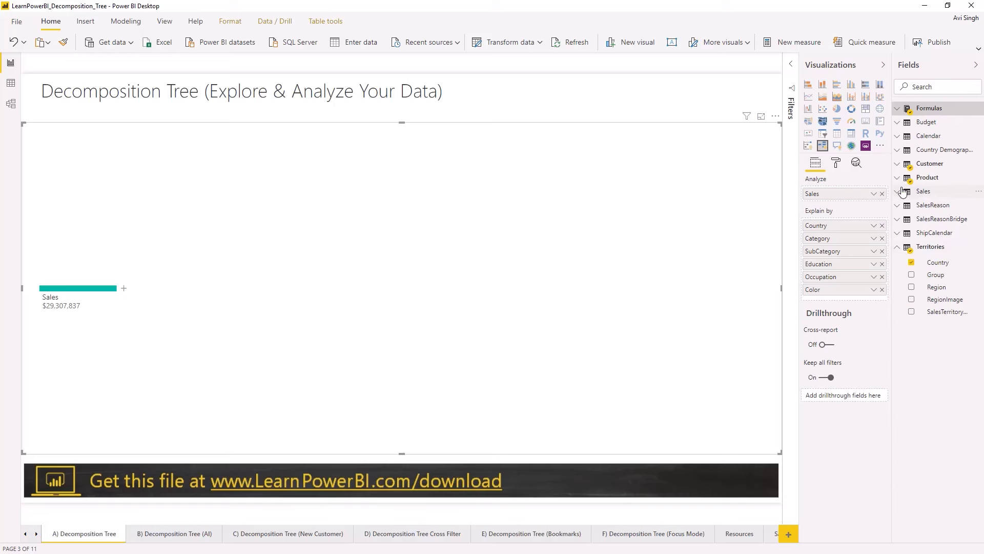
{"action": "left_click", "coordinate": [927, 177]}
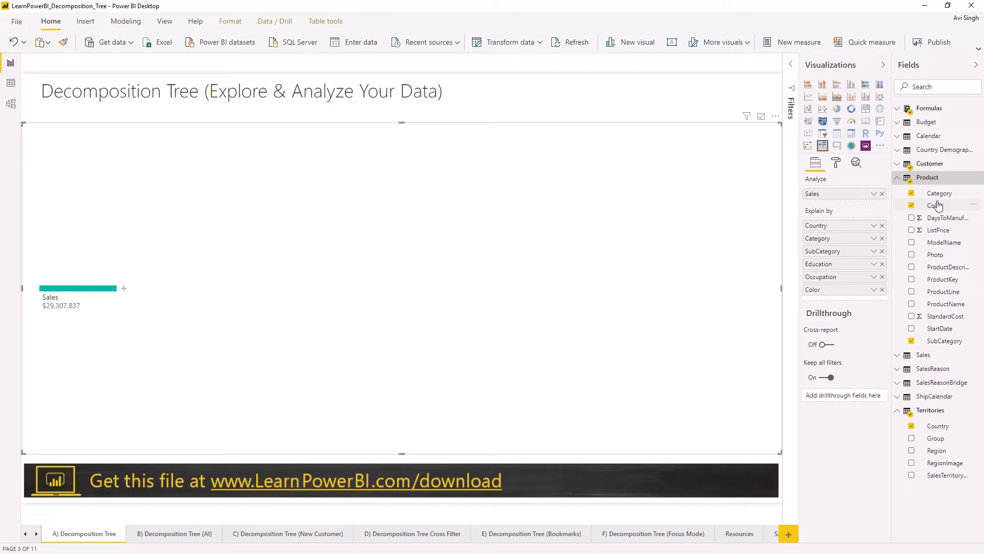
{"action": "left_click", "coordinate": [912, 205]}
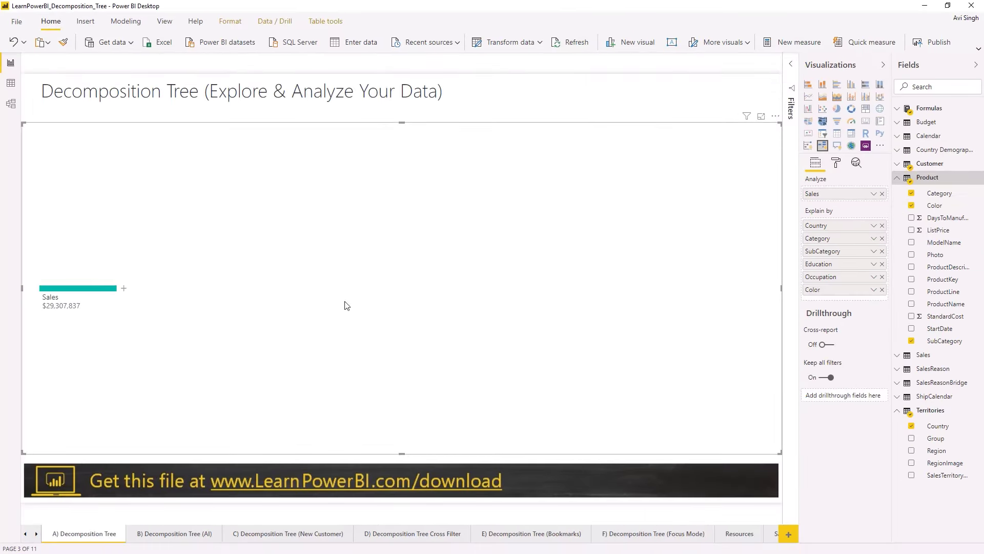
{"action": "left_click", "coordinate": [124, 288]}
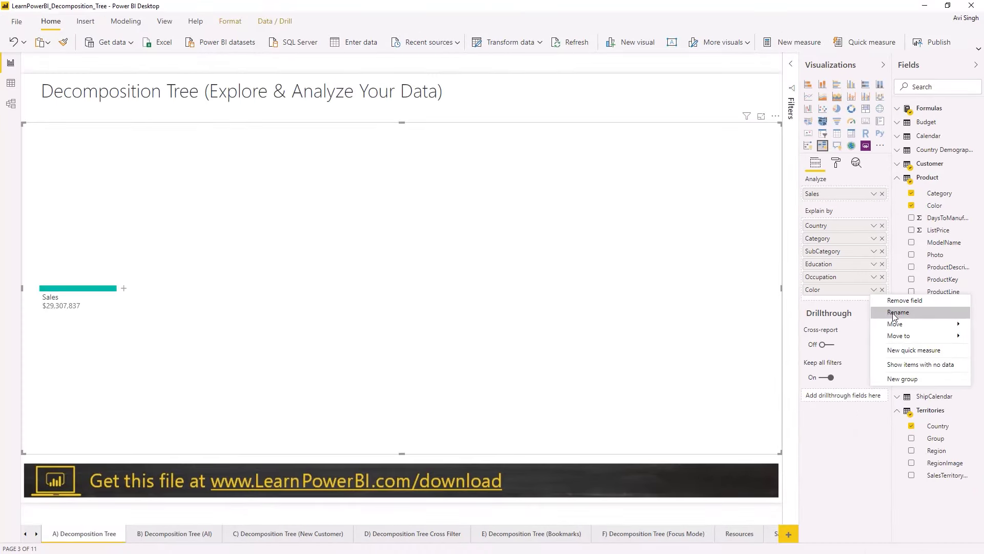
Rename the Color explain-by level to Product Color and confirm it appears in the split choices
{"action": "left_click", "coordinate": [899, 312]}
{"action": "type", "text": "Product "}
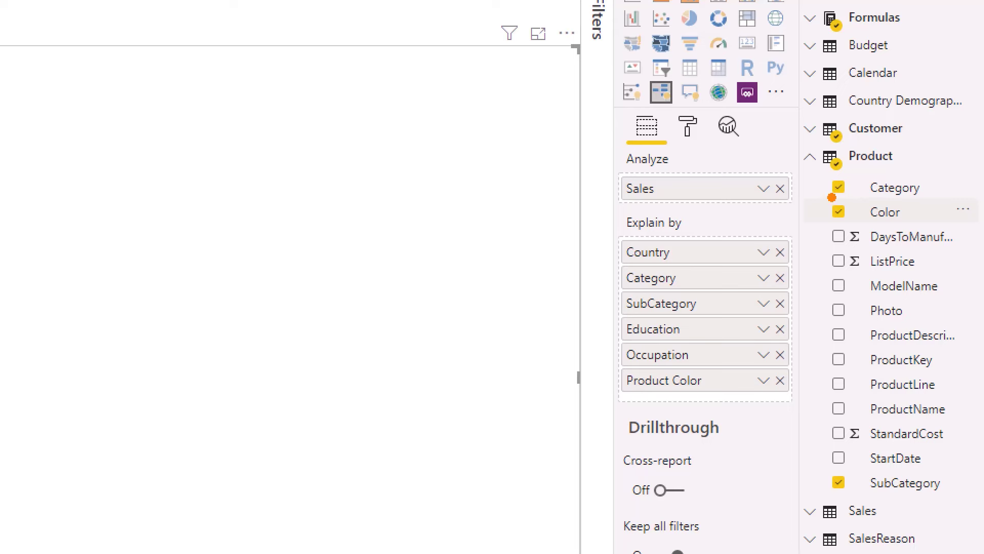
{"action": "left_click", "coordinate": [884, 211]}
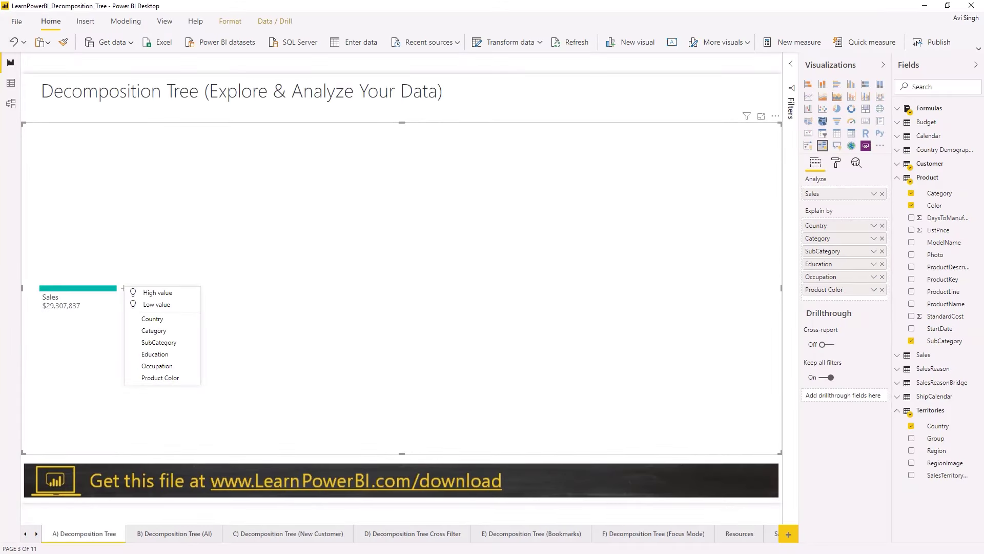
{"action": "left_click", "coordinate": [325, 327]}
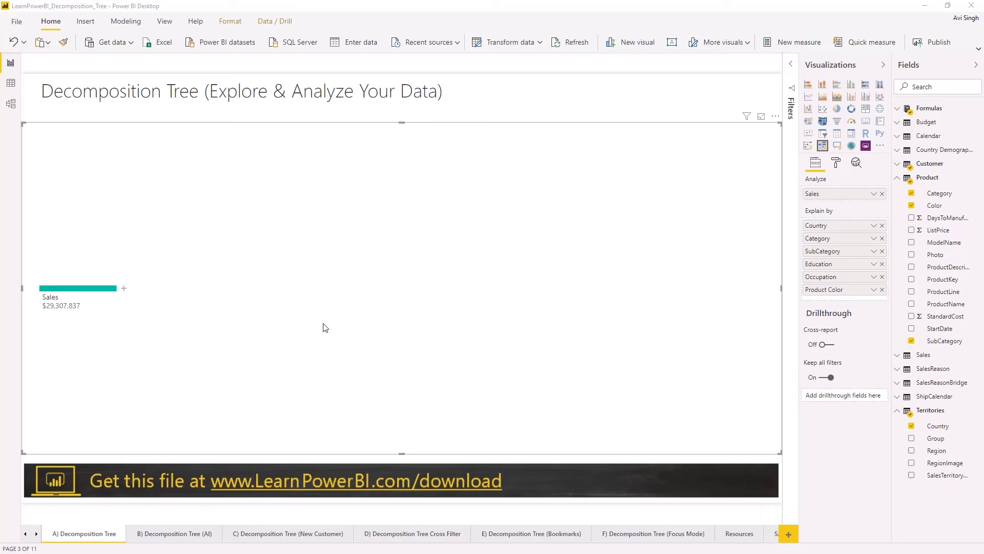
{"action": "mouse_move", "coordinate": [197, 514]}
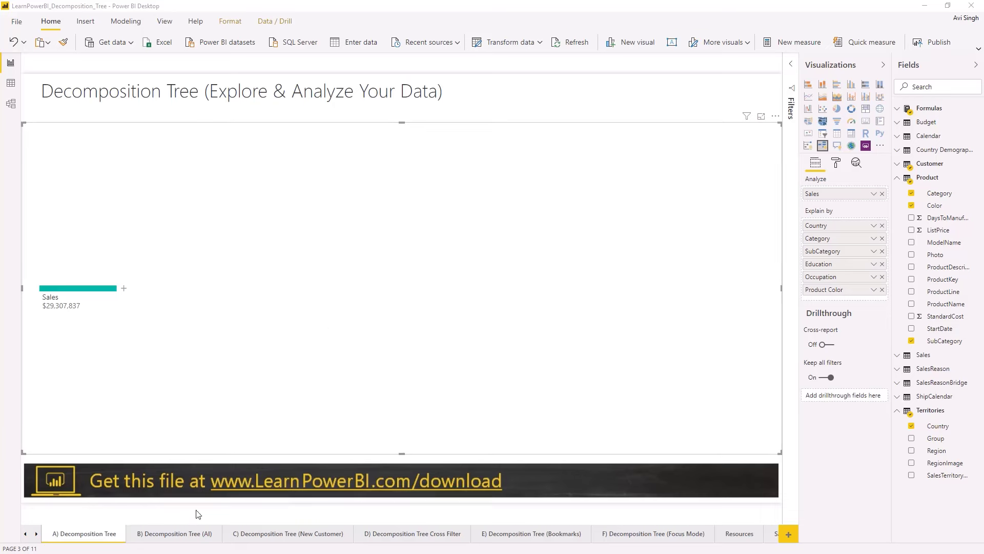
Split Sales by High value into Category and expand Bikes into an AI-chosen SubCategory level
{"action": "left_click", "coordinate": [174, 534]}
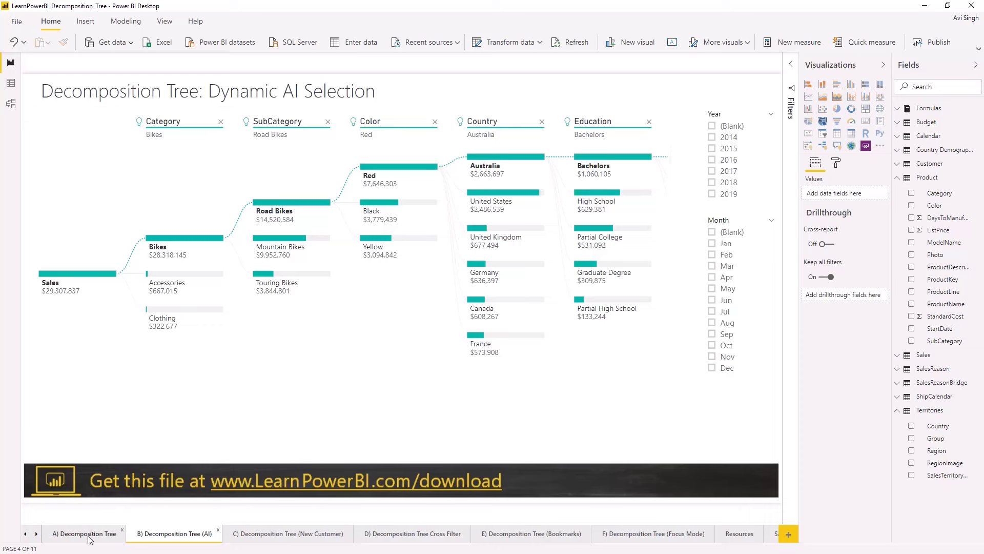
{"action": "left_click", "coordinate": [85, 533]}
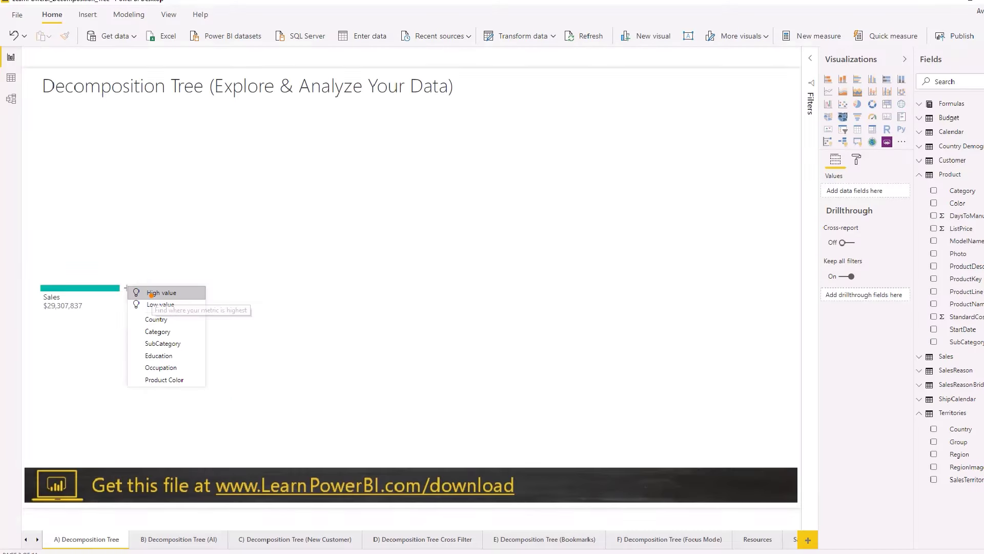
{"action": "left_click", "coordinate": [158, 331]}
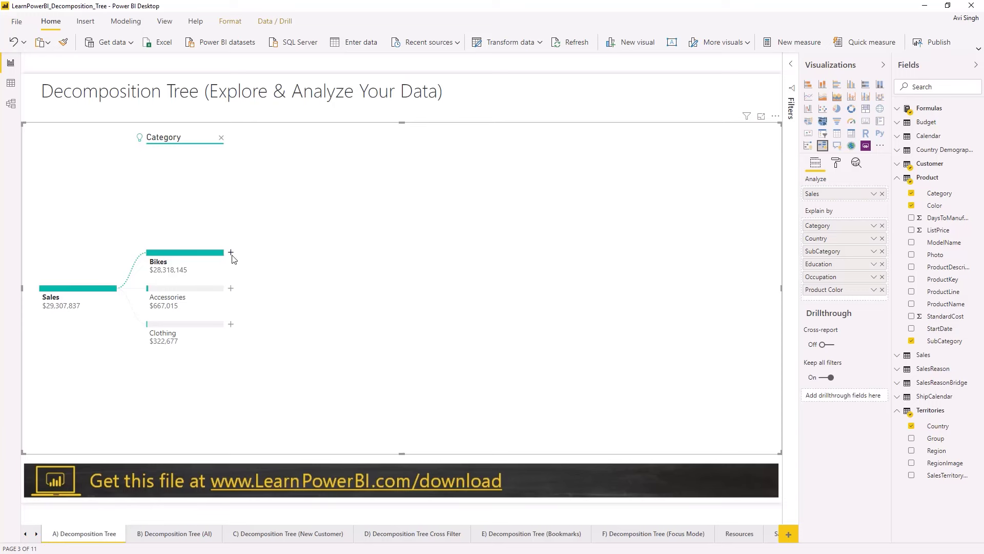
{"action": "left_click", "coordinate": [231, 253]}
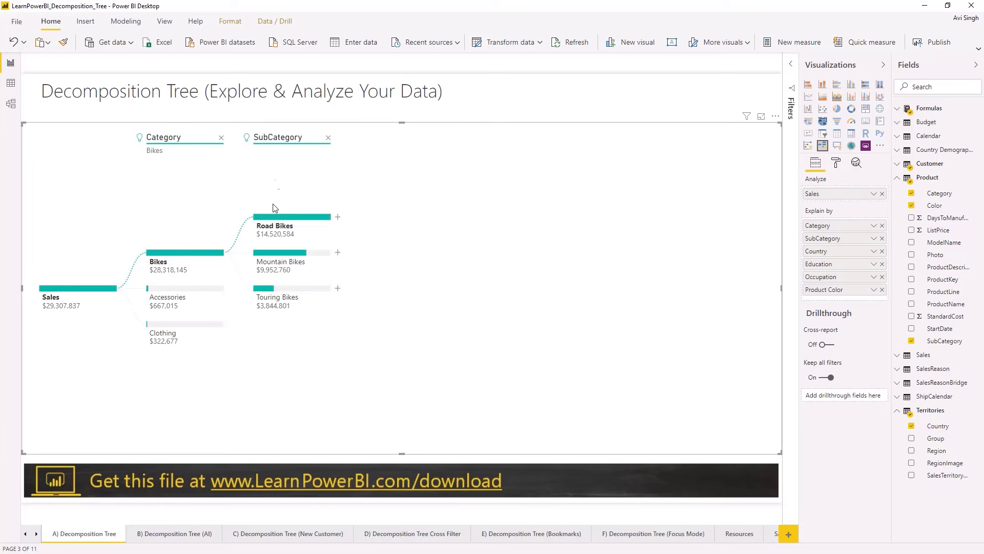
Split Road Bikes by an AI-chosen field, giving Product Color nodes Red, Black and Yellow
{"action": "left_click", "coordinate": [337, 216]}
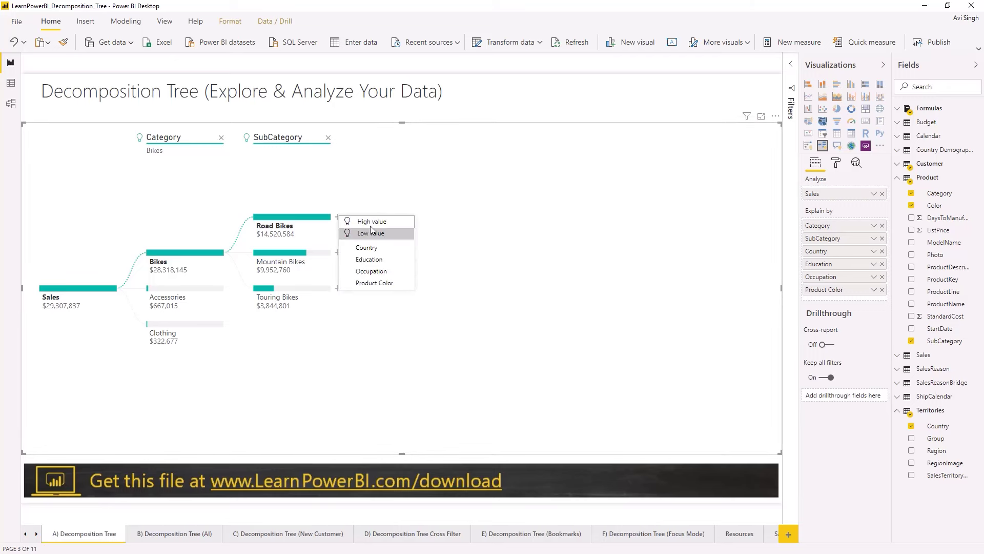
{"action": "left_click", "coordinate": [375, 283]}
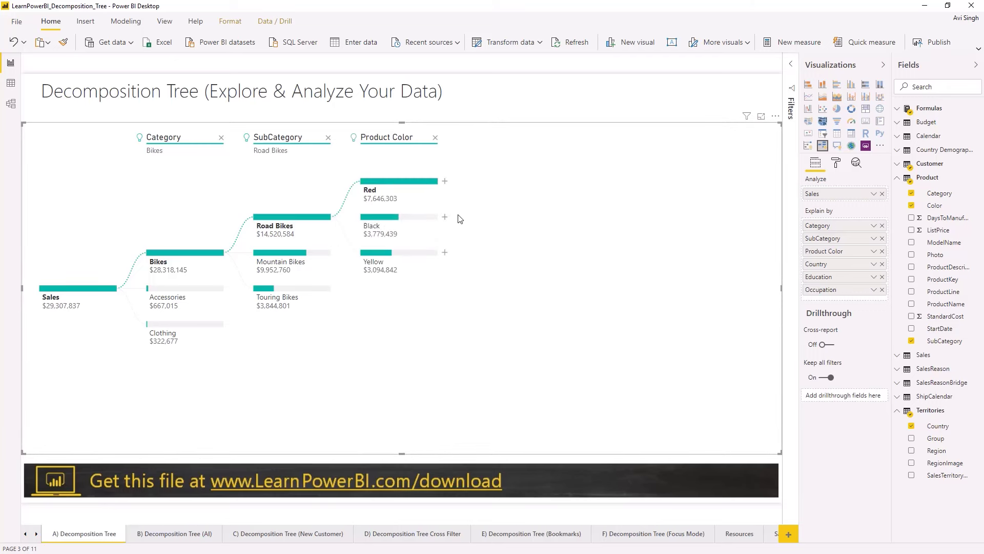
{"action": "mouse_move", "coordinate": [493, 217]}
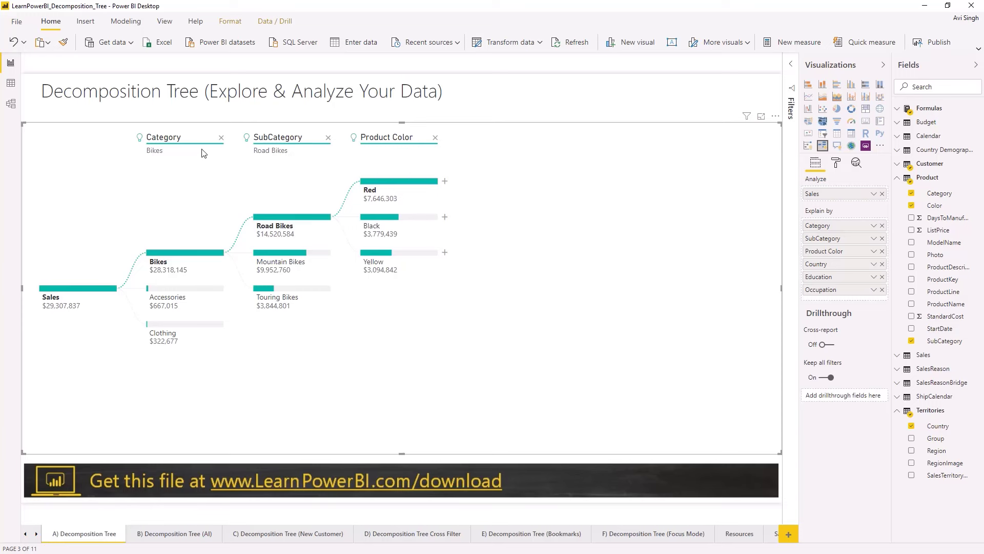
{"action": "left_click", "coordinate": [174, 533]}
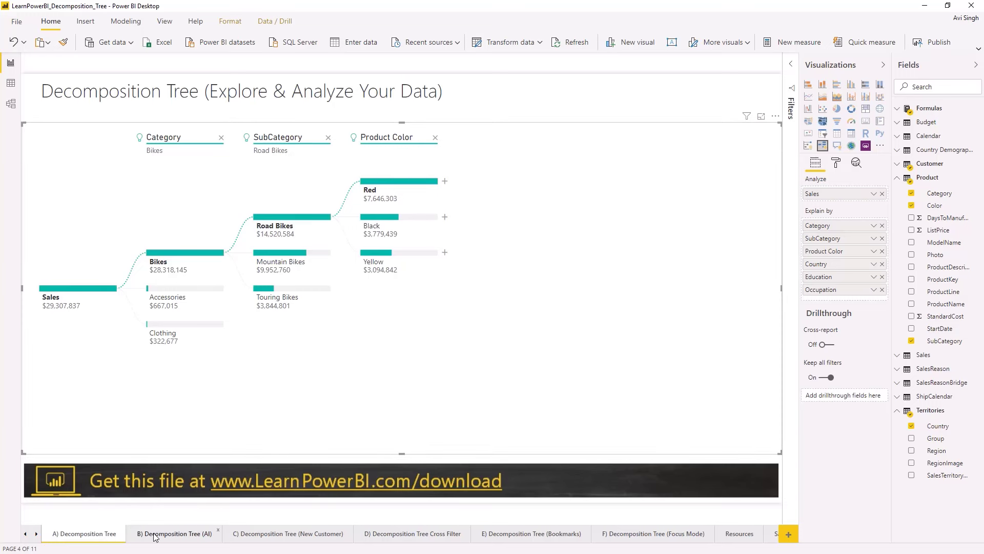
{"action": "left_click", "coordinate": [175, 533]}
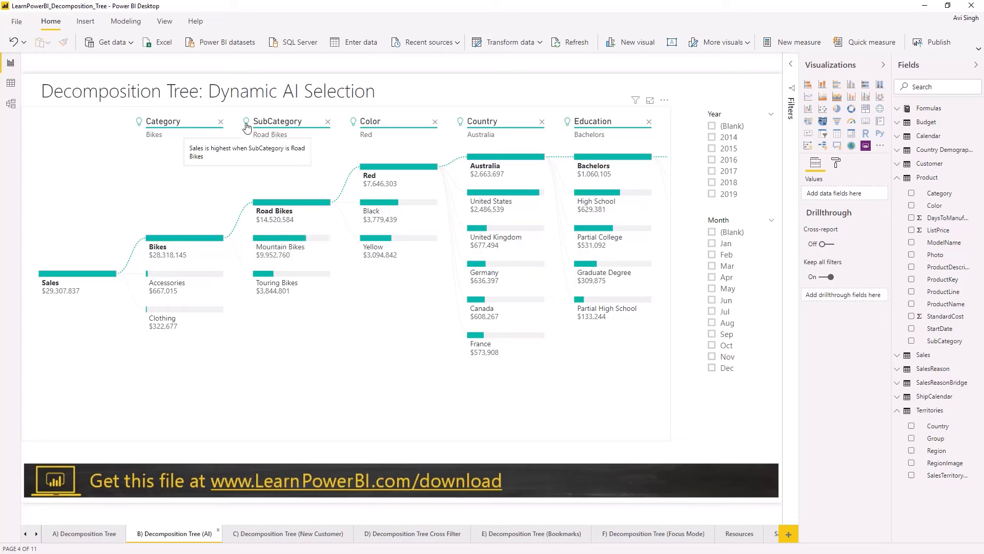
{"action": "mouse_move", "coordinate": [468, 125]}
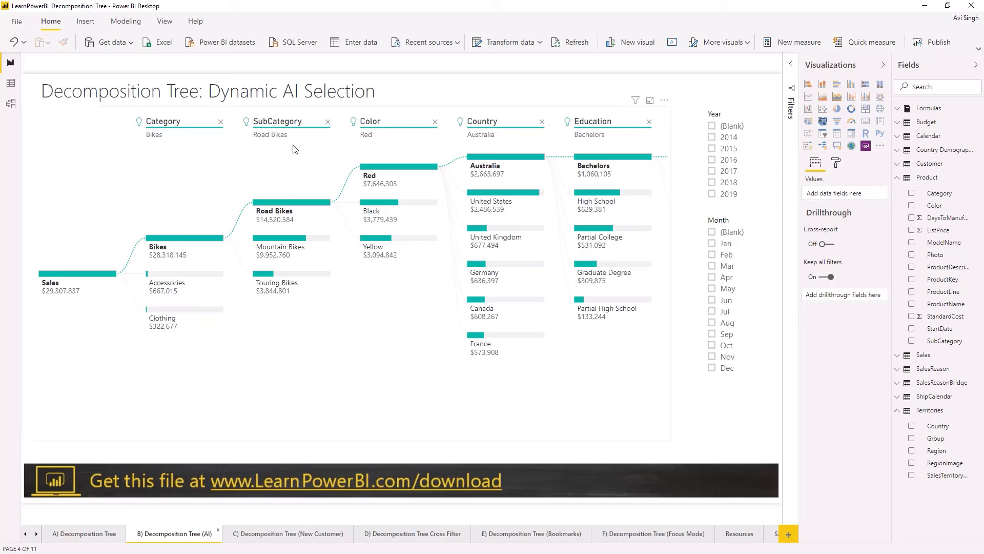
{"action": "mouse_move", "coordinate": [299, 141]}
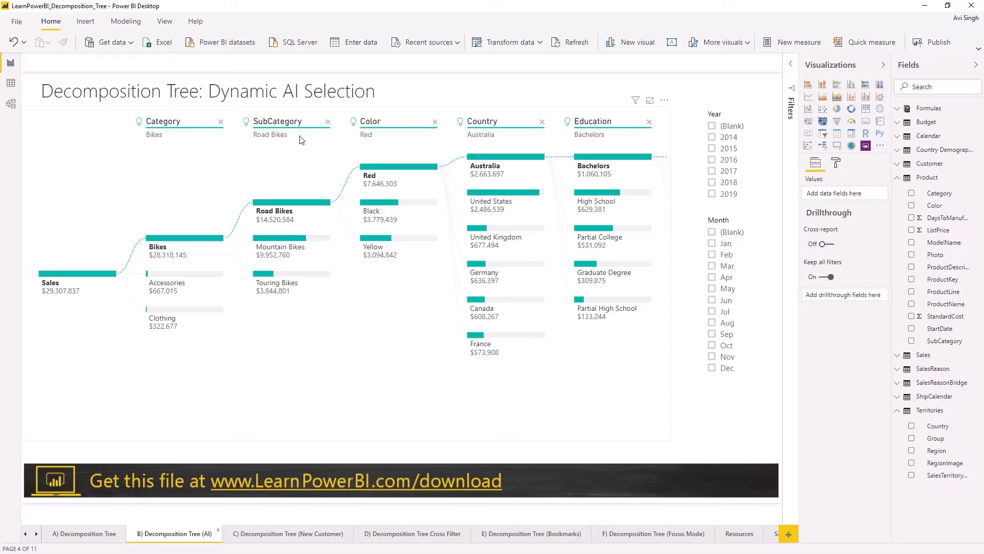
{"action": "mouse_move", "coordinate": [385, 145]}
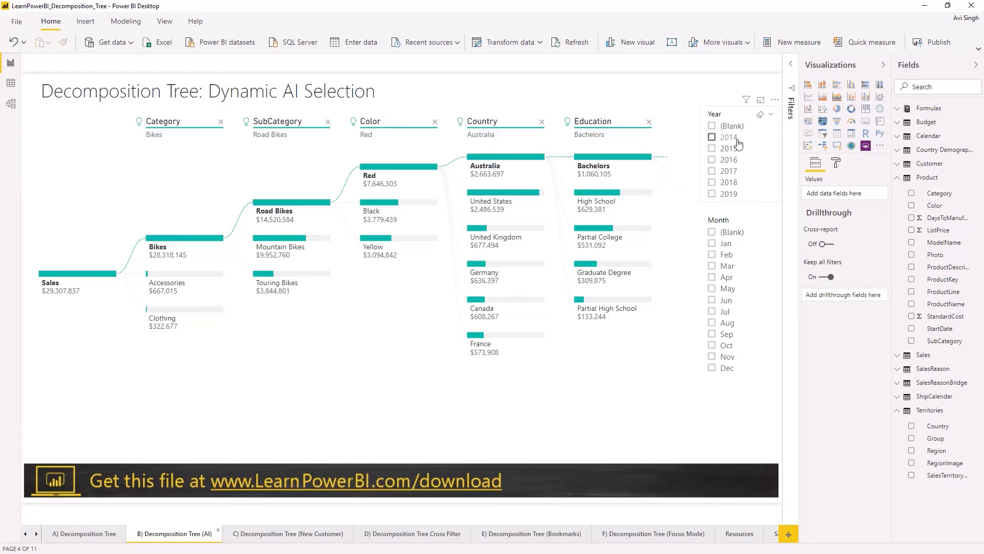
{"action": "left_click", "coordinate": [712, 137]}
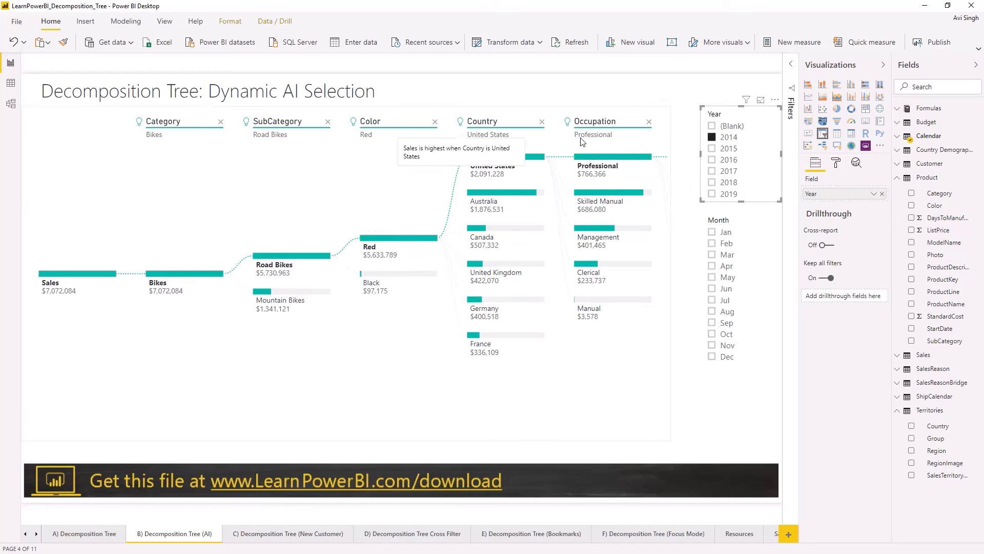
{"action": "mouse_move", "coordinate": [571, 130]}
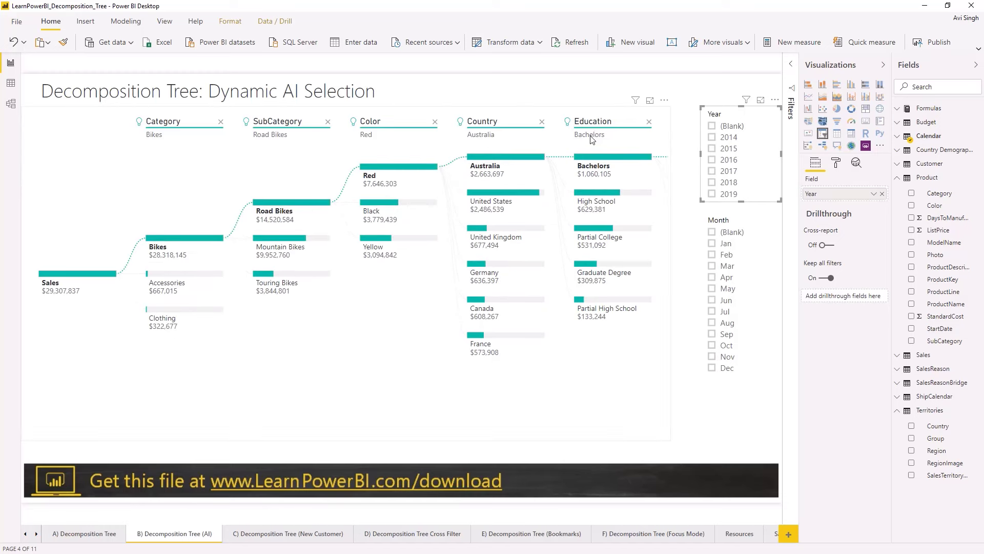
{"action": "left_click", "coordinate": [713, 136]}
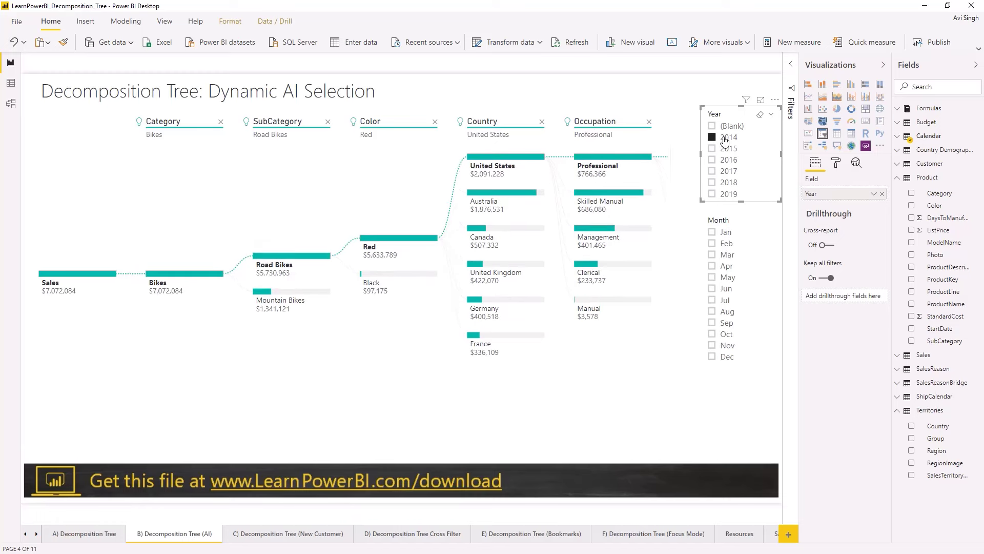
{"action": "left_click", "coordinate": [713, 149]}
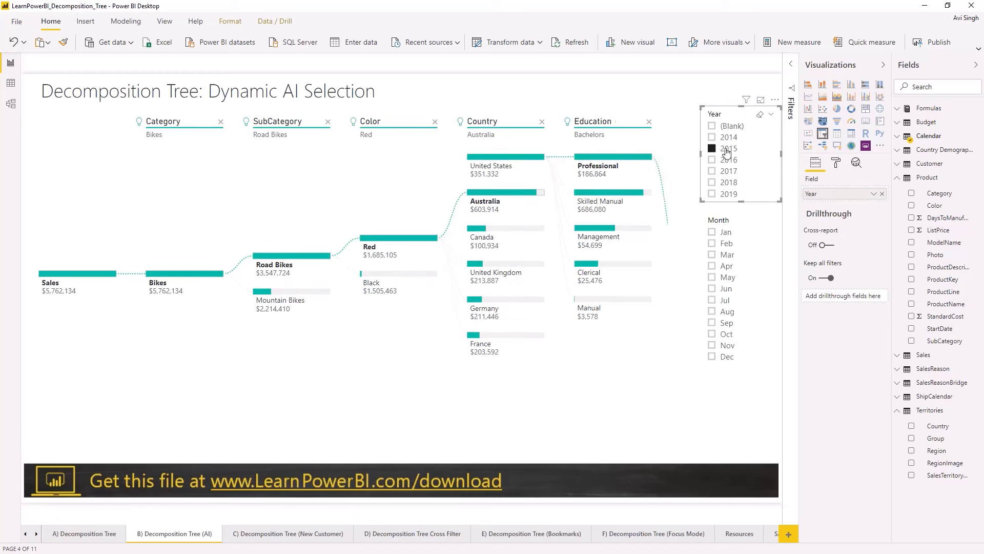
{"action": "left_click", "coordinate": [713, 148]}
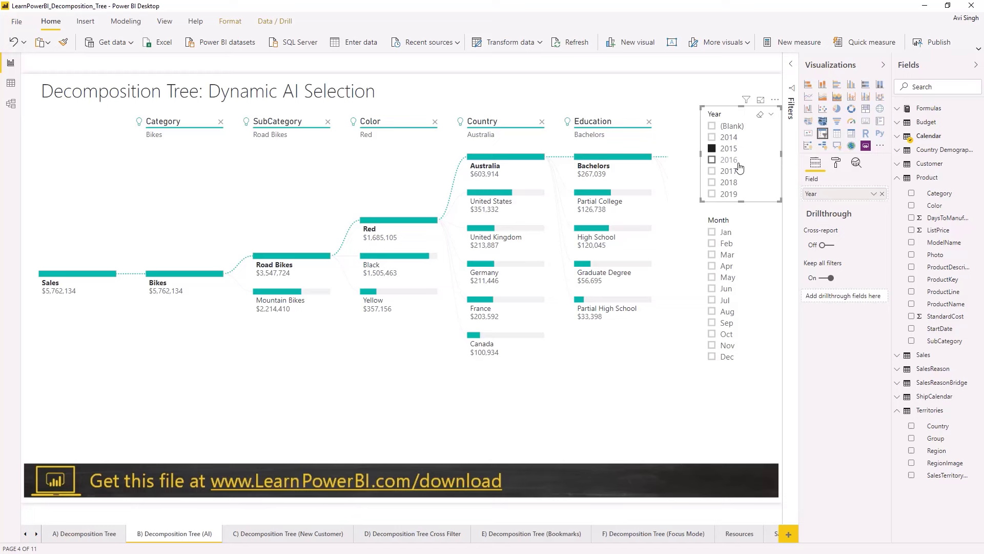
{"action": "left_click", "coordinate": [712, 160]}
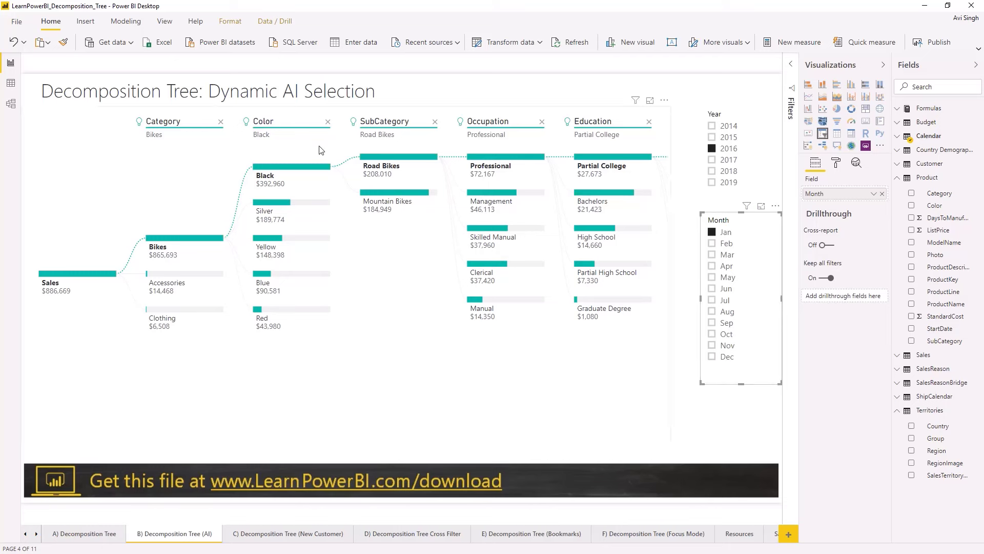
{"action": "mouse_move", "coordinate": [307, 147]}
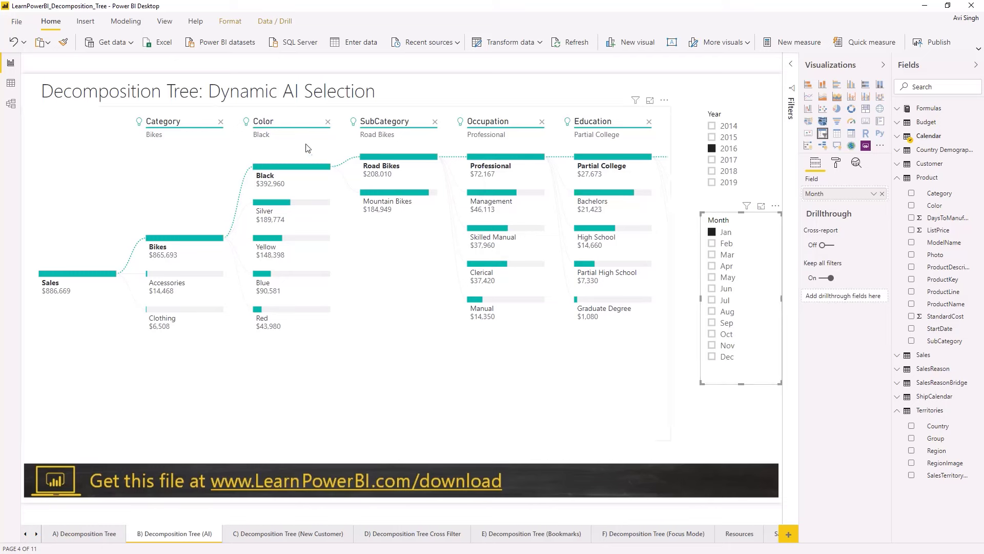
{"action": "mouse_move", "coordinate": [248, 125]}
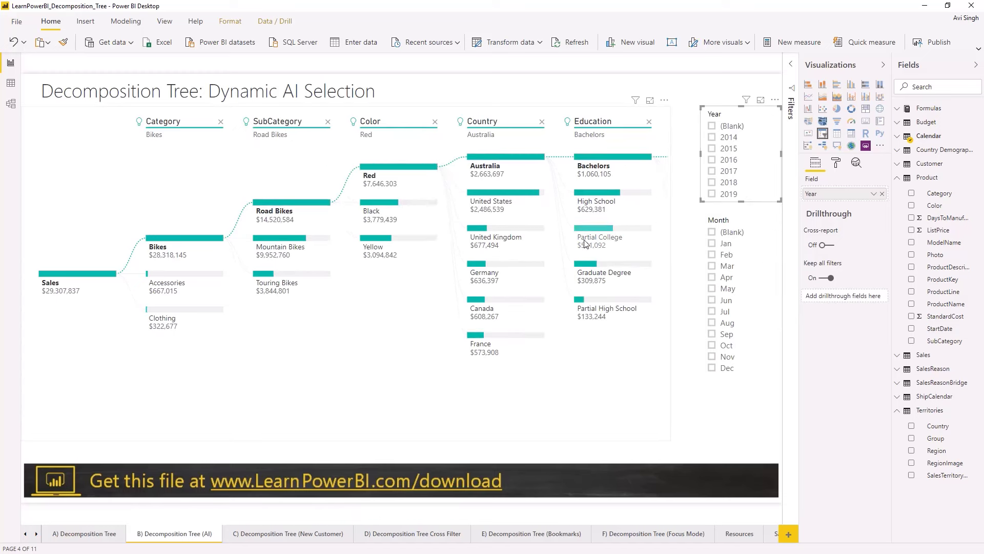
{"action": "mouse_move", "coordinate": [245, 127]}
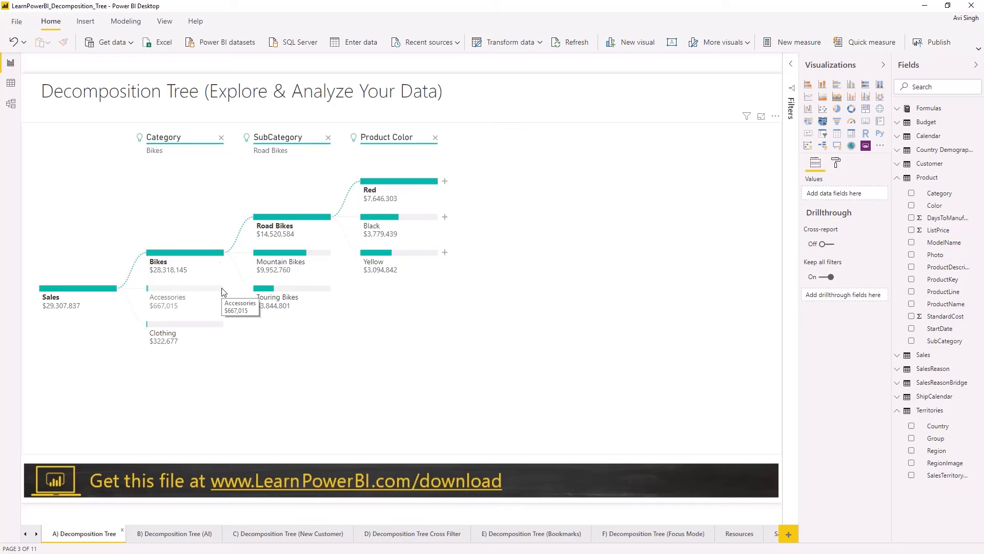
{"action": "mouse_move", "coordinate": [395, 153]}
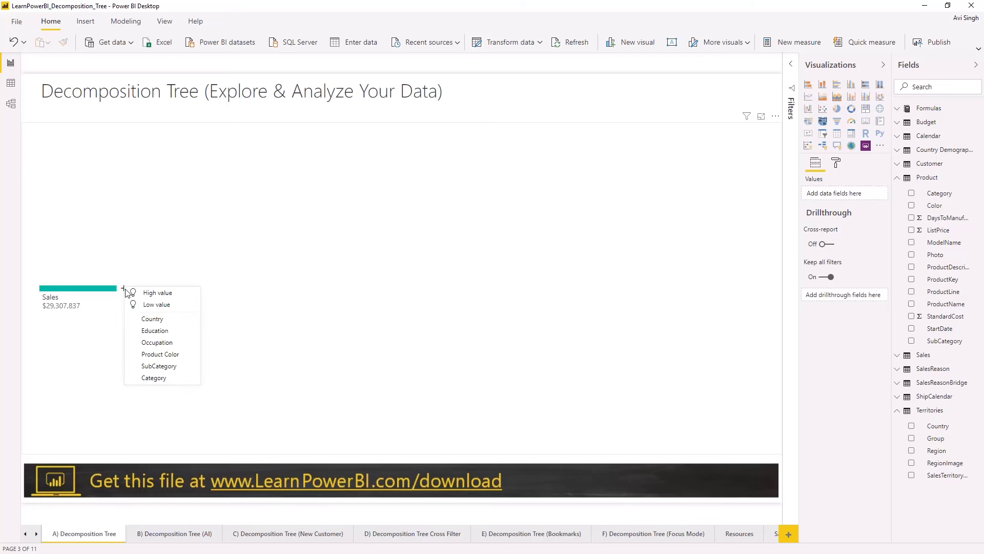
Split Sales by Country, then break United States down by Category into Bikes, Accessories and Clothing
{"action": "left_click", "coordinate": [152, 318]}
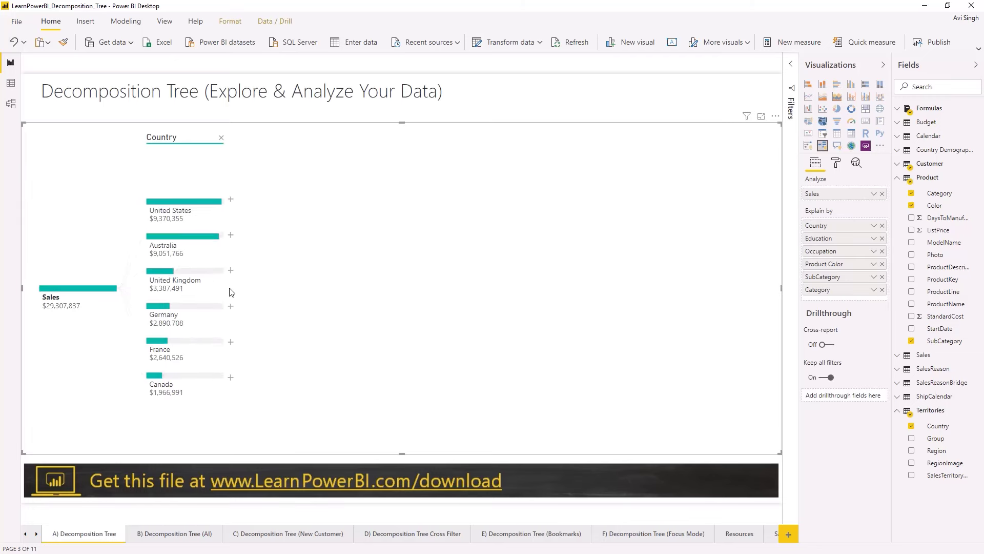
{"action": "left_click", "coordinate": [231, 200]}
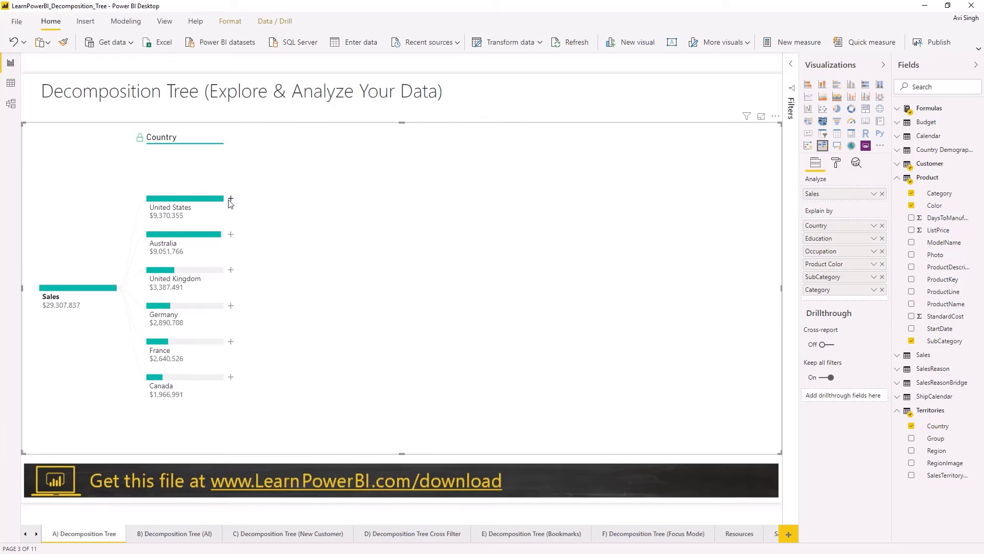
{"action": "left_click", "coordinate": [231, 200]}
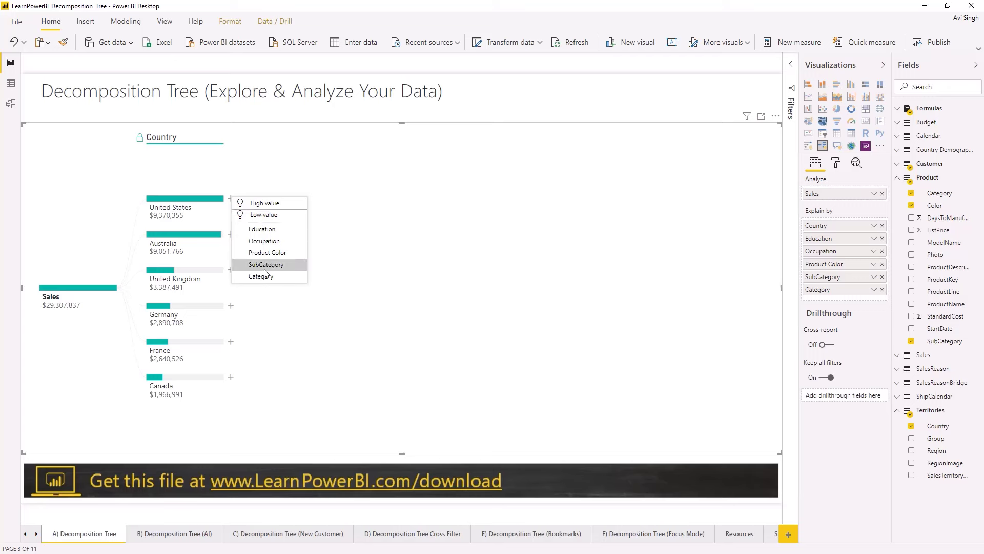
{"action": "left_click", "coordinate": [260, 276]}
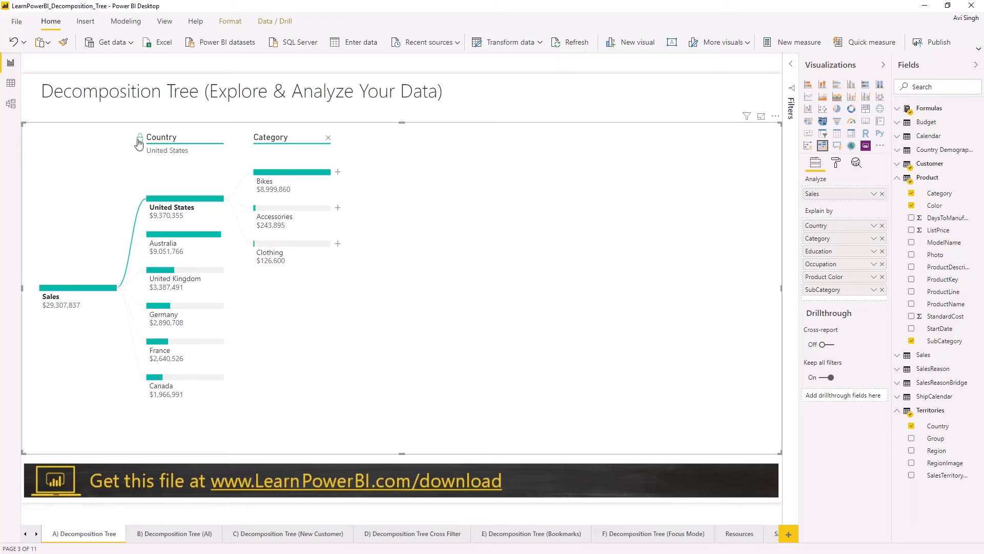
{"action": "mouse_move", "coordinate": [161, 171]}
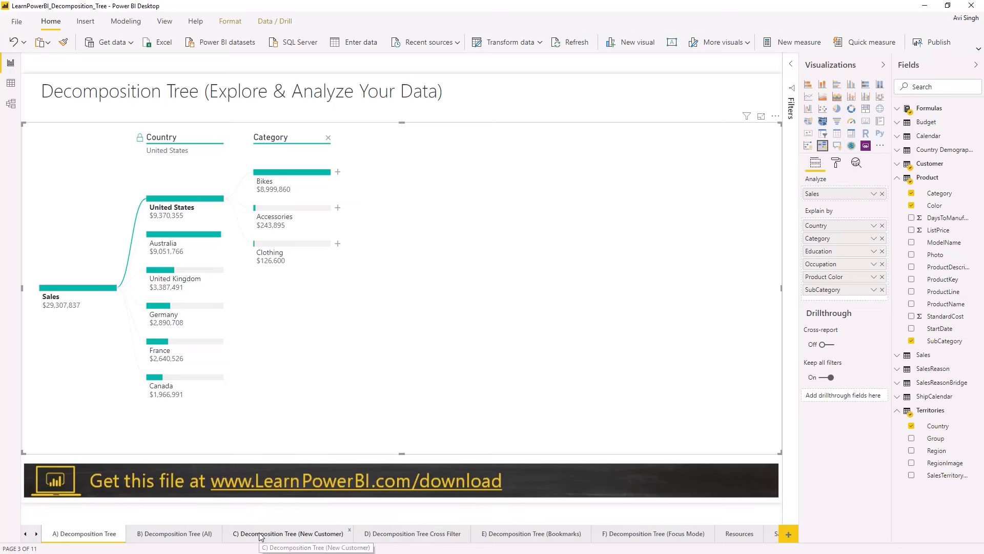
On the New Customer page, drill 2016 new customers into Q2 and then Jun for weekly counts
{"action": "left_click", "coordinate": [288, 533]}
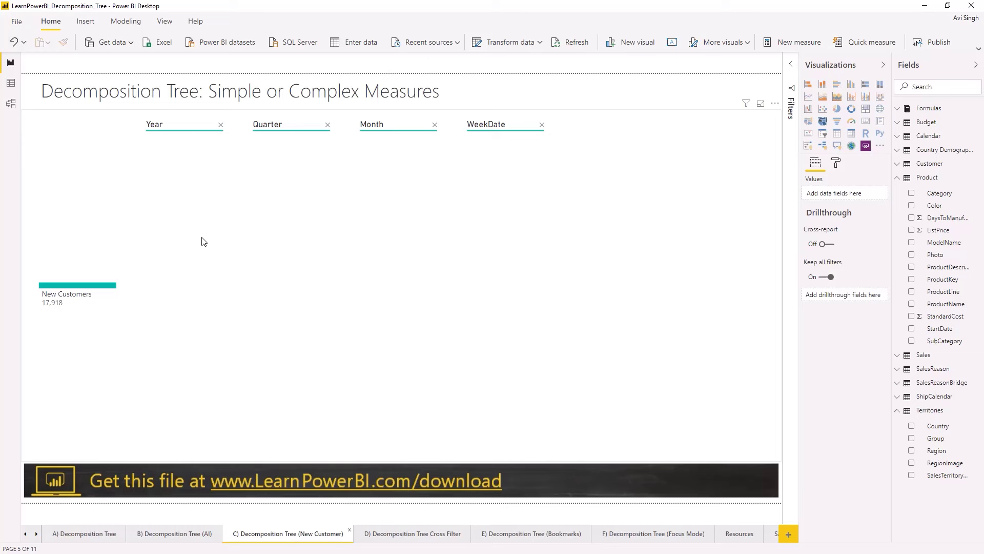
{"action": "mouse_move", "coordinate": [107, 286]}
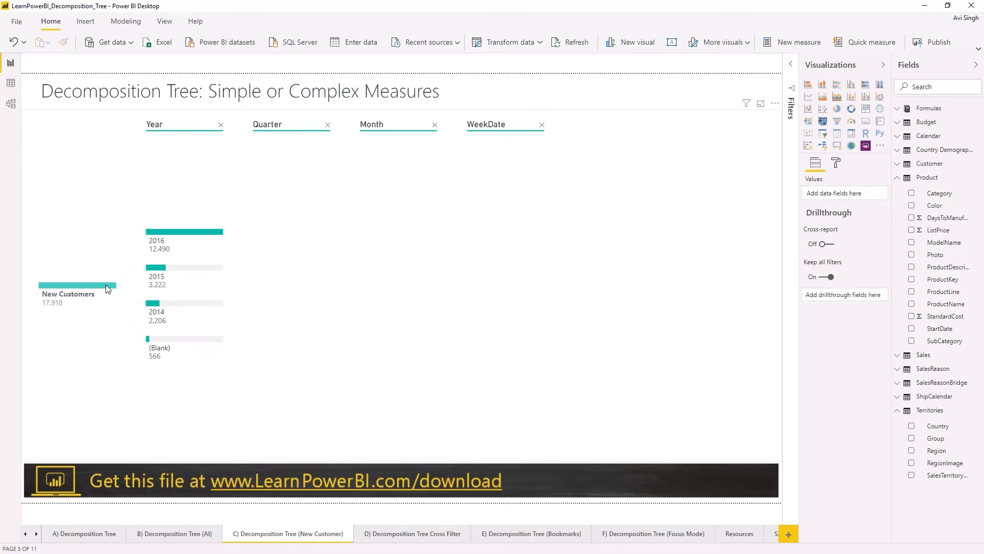
{"action": "mouse_move", "coordinate": [164, 245]}
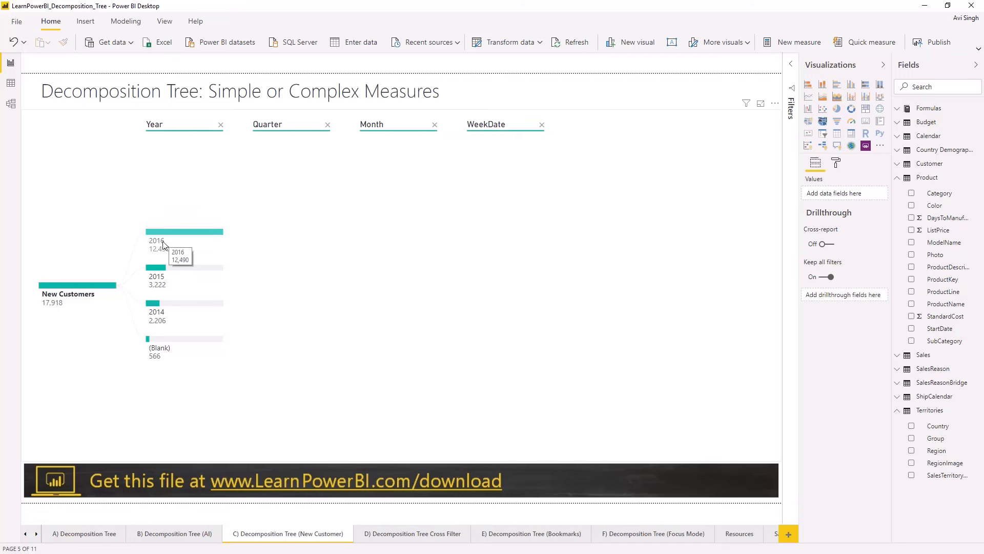
{"action": "left_click", "coordinate": [158, 240]}
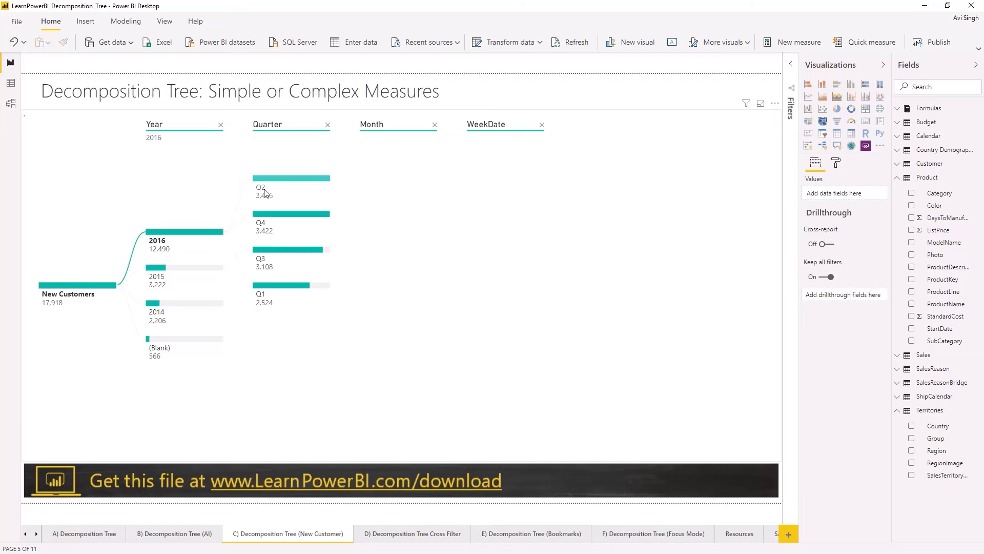
{"action": "left_click", "coordinate": [260, 187]}
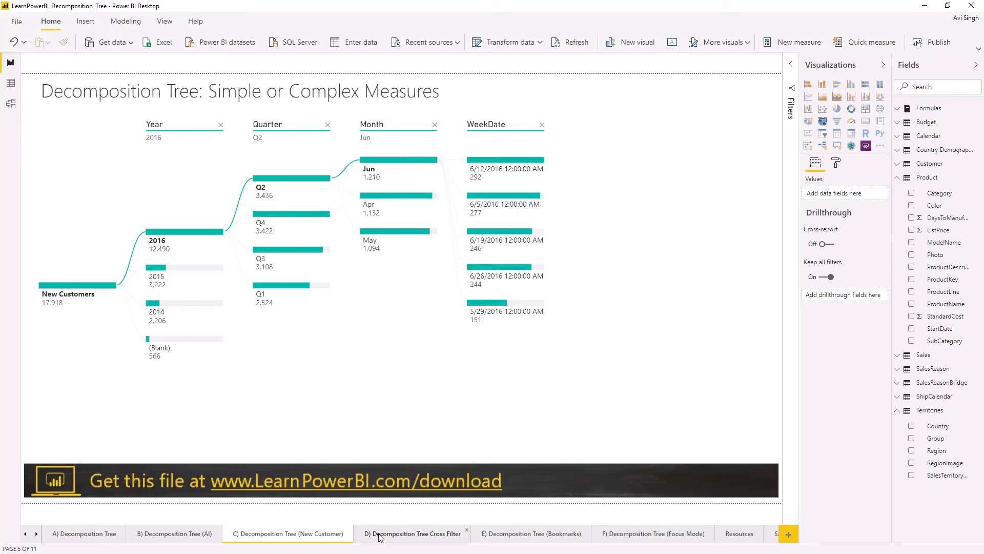
On the cross-filter page, filter by Black bikes, then remove the Color level from the tree
{"action": "left_click", "coordinate": [413, 533]}
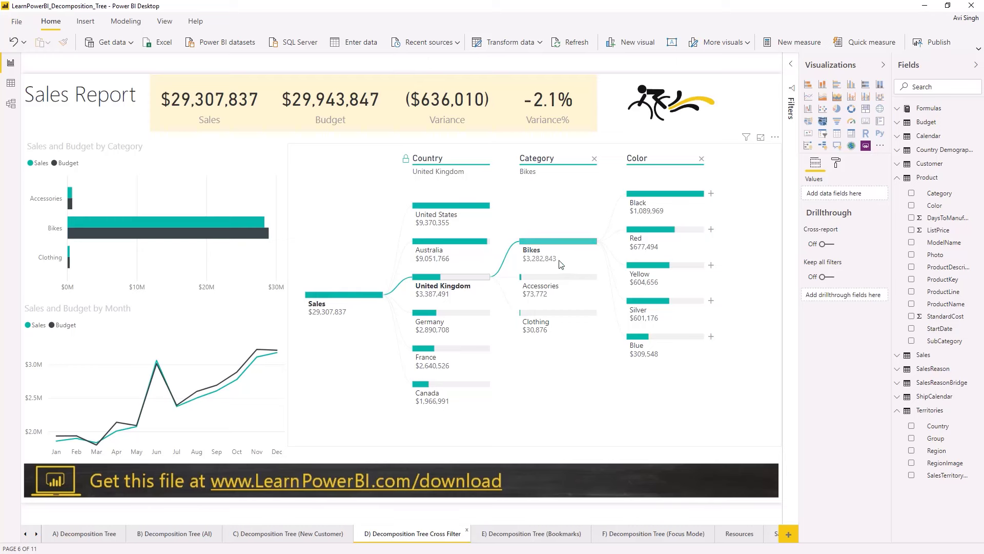
{"action": "mouse_move", "coordinate": [558, 242]}
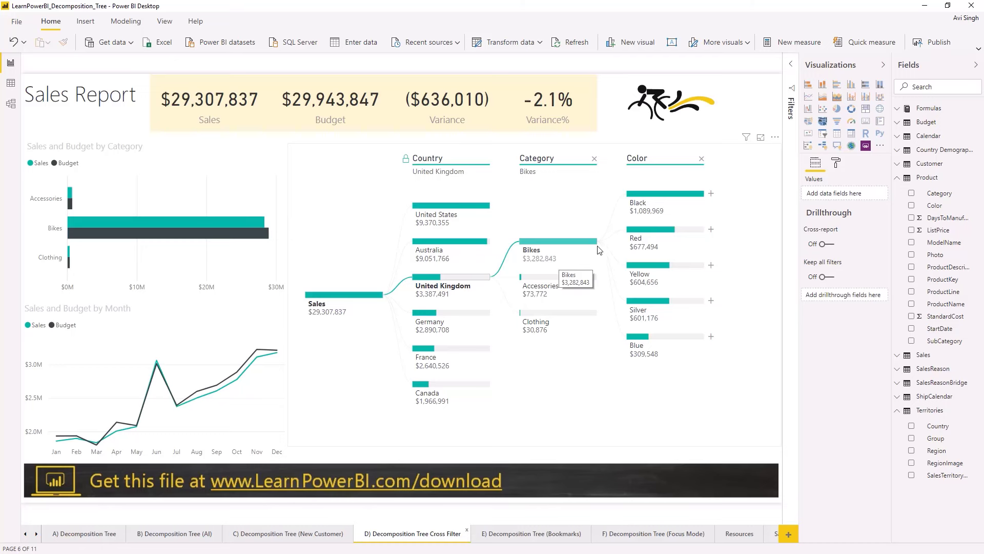
{"action": "mouse_move", "coordinate": [641, 211]}
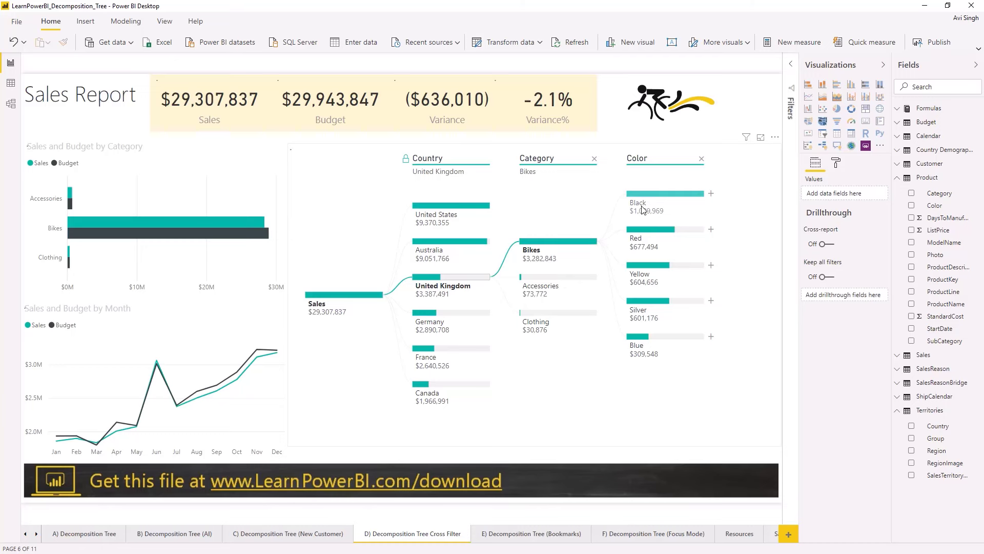
{"action": "left_click", "coordinate": [637, 202]}
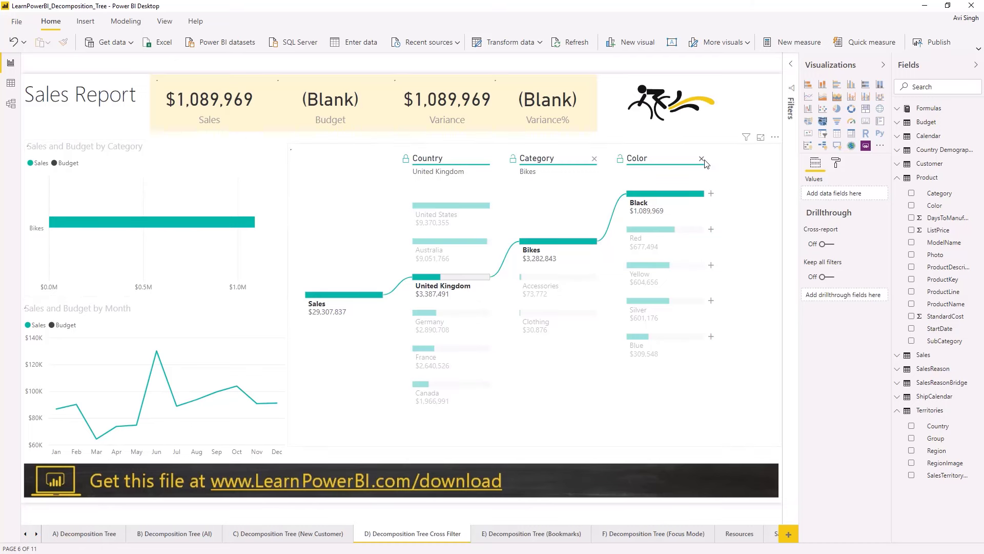
{"action": "left_click", "coordinate": [702, 158]}
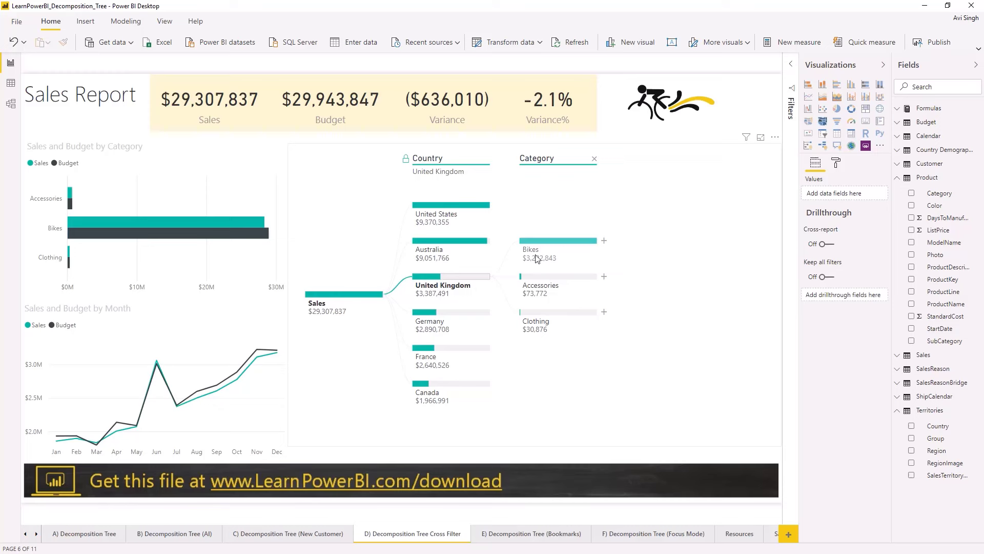
Filter the report to United Kingdom Bikes, then UK Clothing split by occupation
{"action": "left_click", "coordinate": [556, 249]}
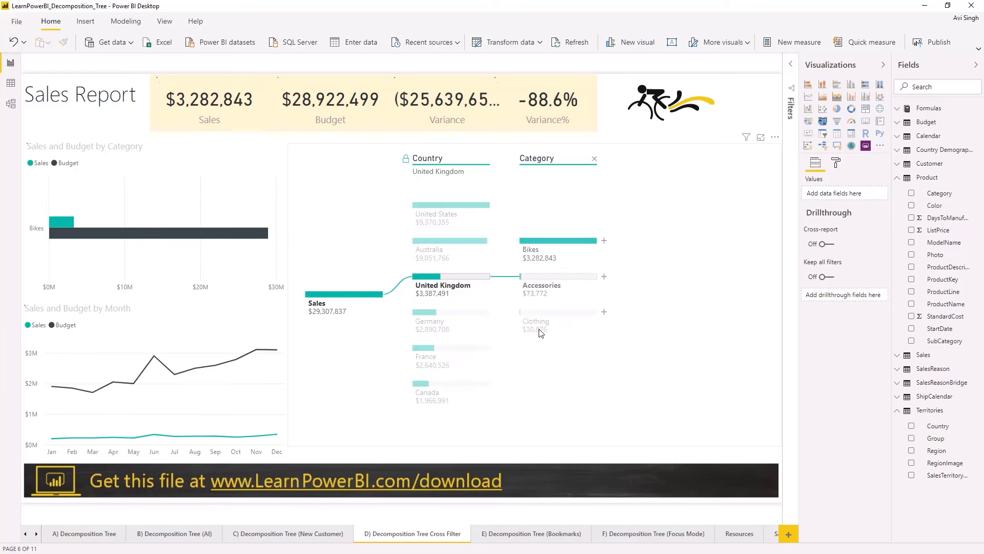
{"action": "left_click", "coordinate": [537, 325]}
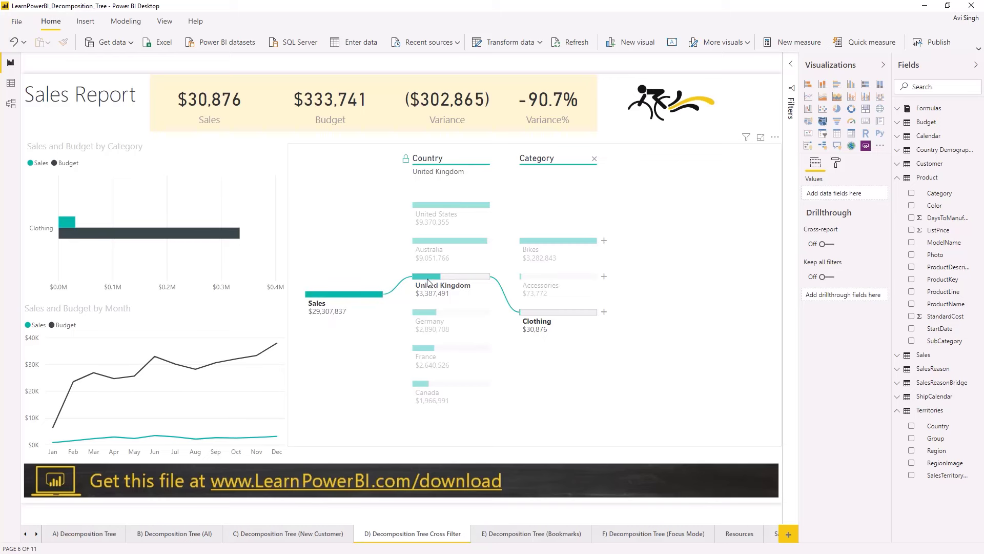
{"action": "left_click", "coordinate": [603, 312]}
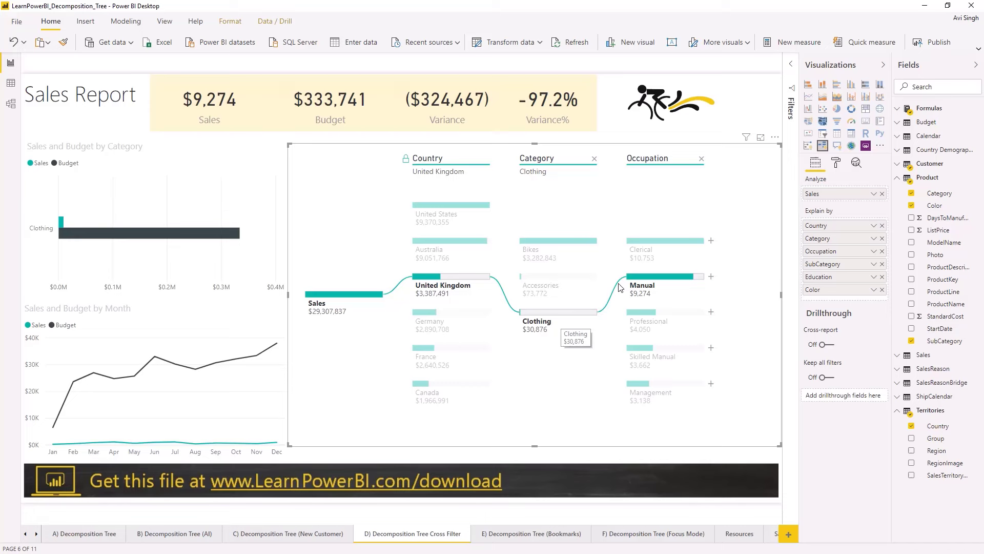
{"action": "mouse_move", "coordinate": [352, 331]}
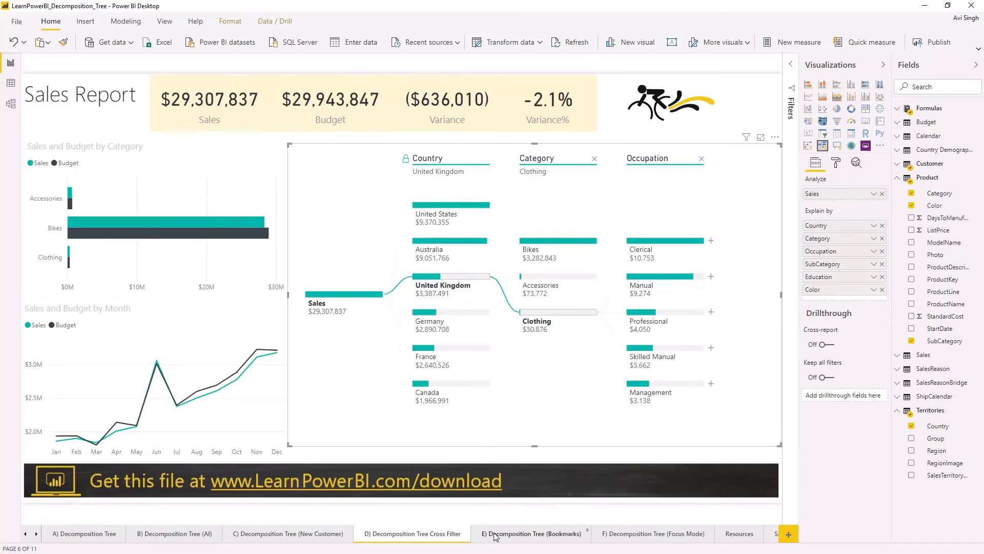
Show the Bookmarks pane, apply the Tree 2 bookmark, then move to the focus-mode page
{"action": "left_click", "coordinate": [531, 533]}
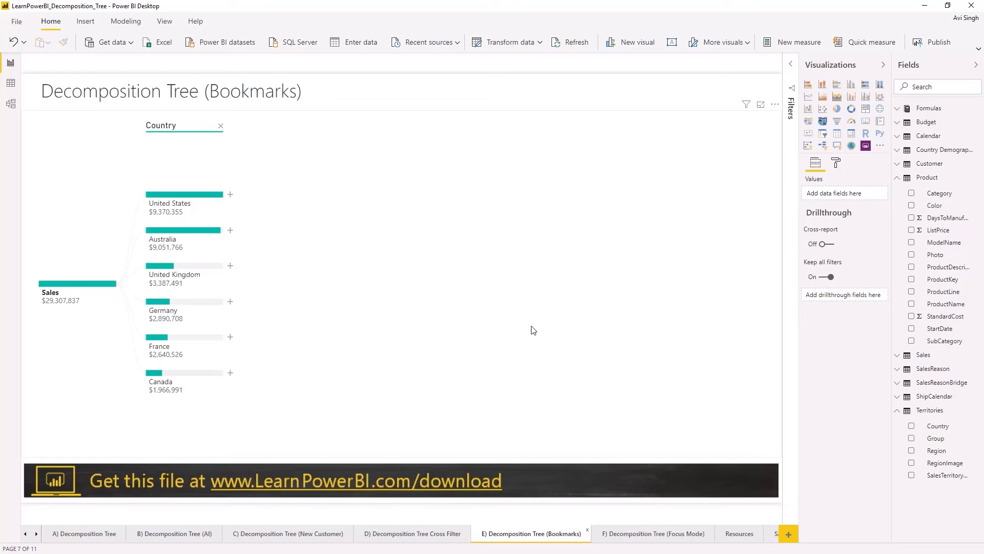
{"action": "left_click", "coordinate": [164, 21]}
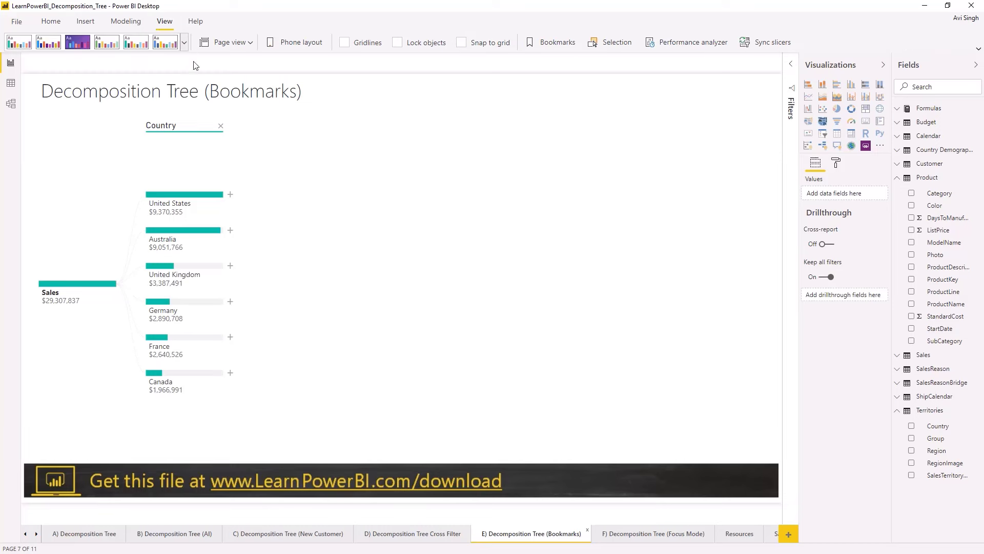
{"action": "left_click", "coordinate": [550, 42]}
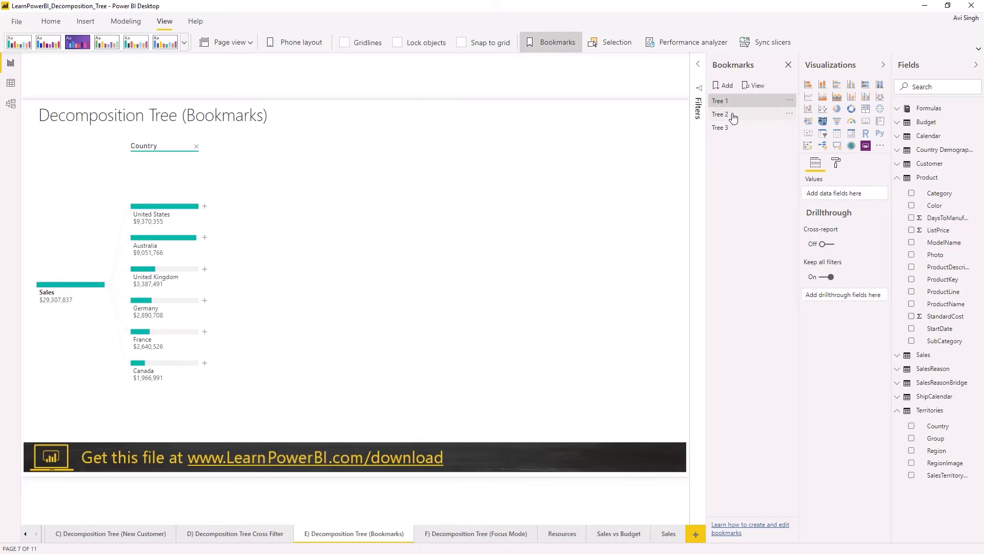
{"action": "left_click", "coordinate": [720, 114]}
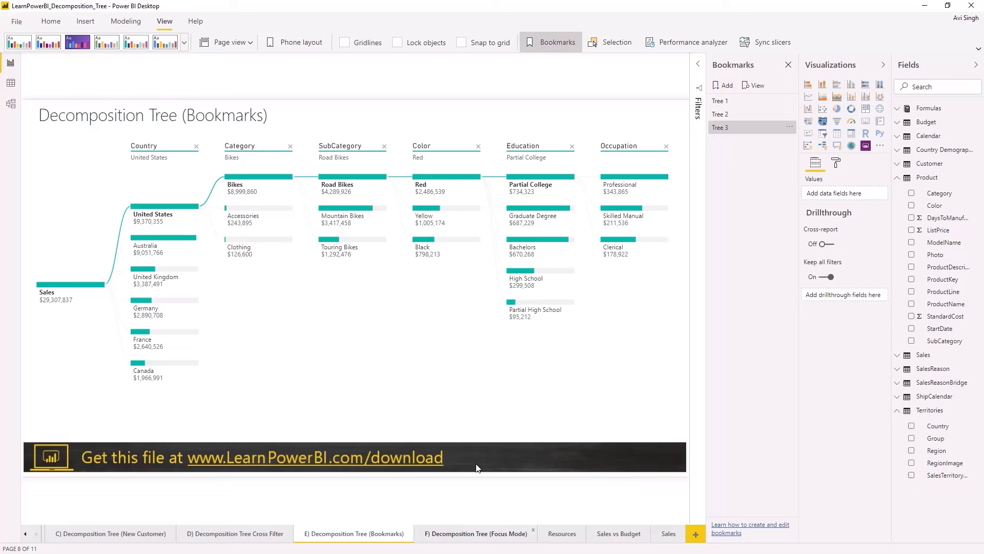
{"action": "left_click", "coordinate": [476, 533]}
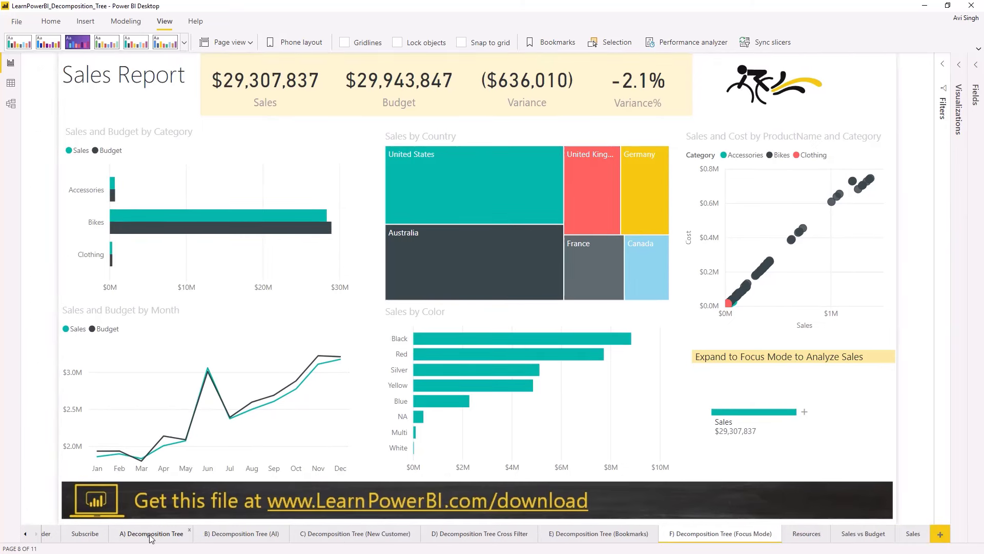
Visit the first tree page, return to focus mode and expand the compact Sales tree full screen
{"action": "left_click", "coordinate": [151, 533]}
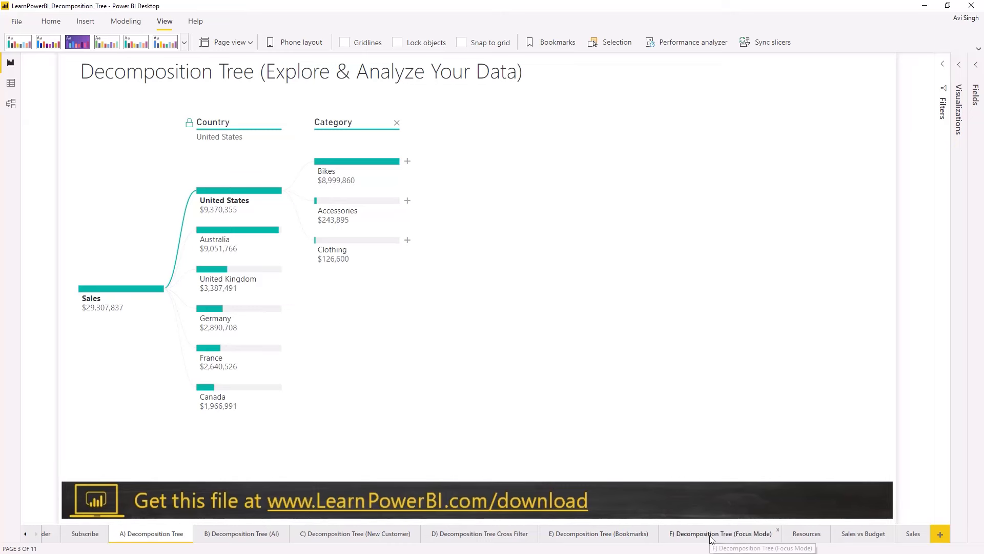
{"action": "left_click", "coordinate": [720, 533]}
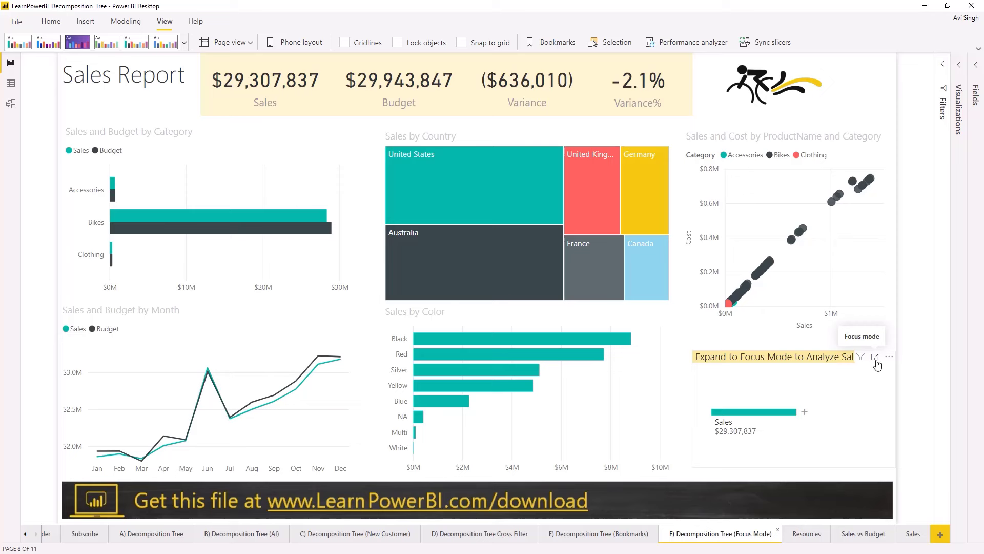
{"action": "left_click", "coordinate": [874, 357]}
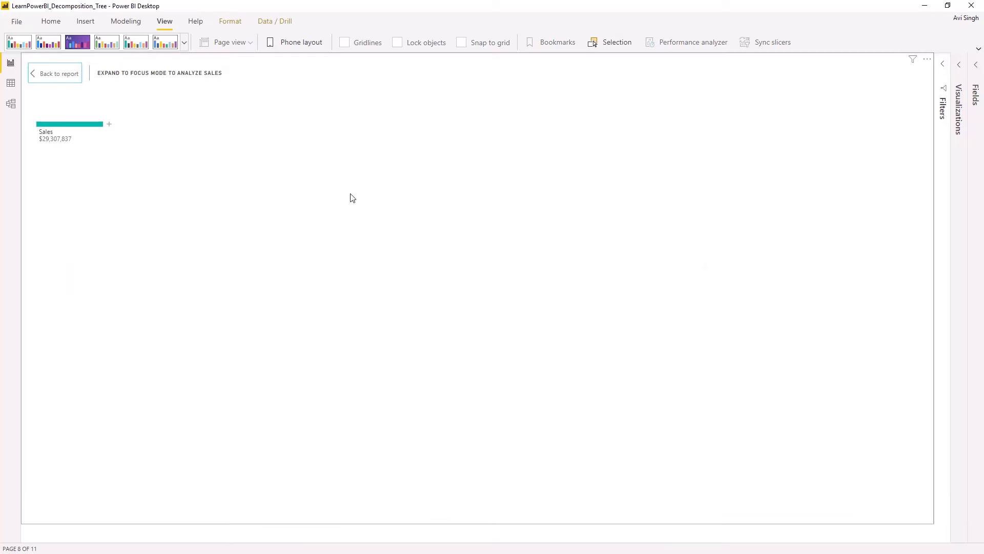
Split Sales by SubCategory, go back to the report and reopen the 'A) Decomposition Tree' page
{"action": "left_click", "coordinate": [108, 124]}
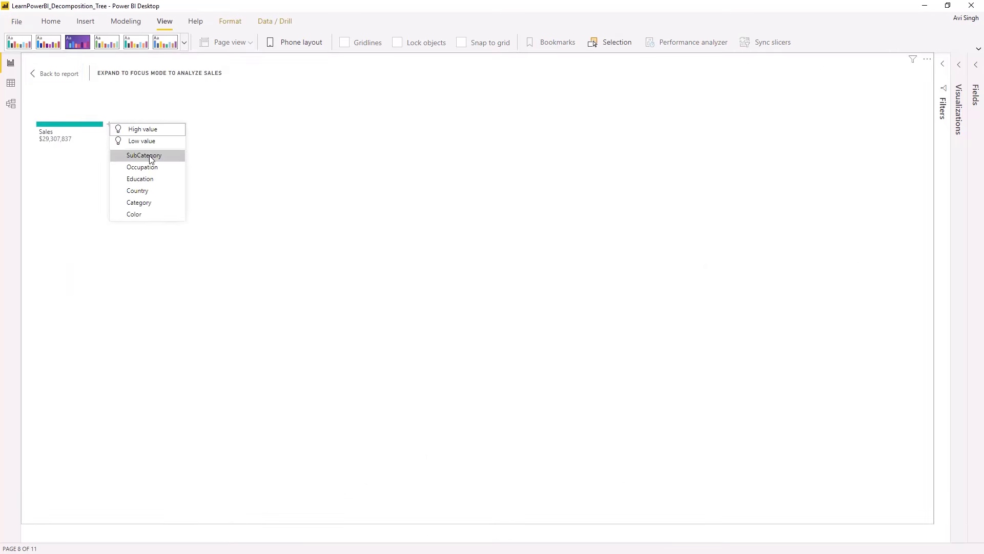
{"action": "left_click", "coordinate": [144, 155]}
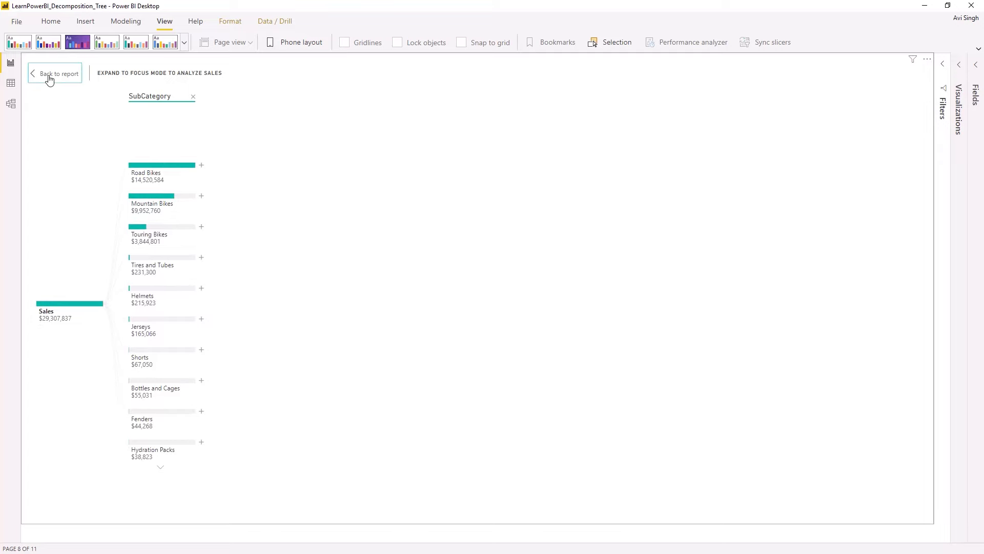
{"action": "left_click", "coordinate": [54, 72]}
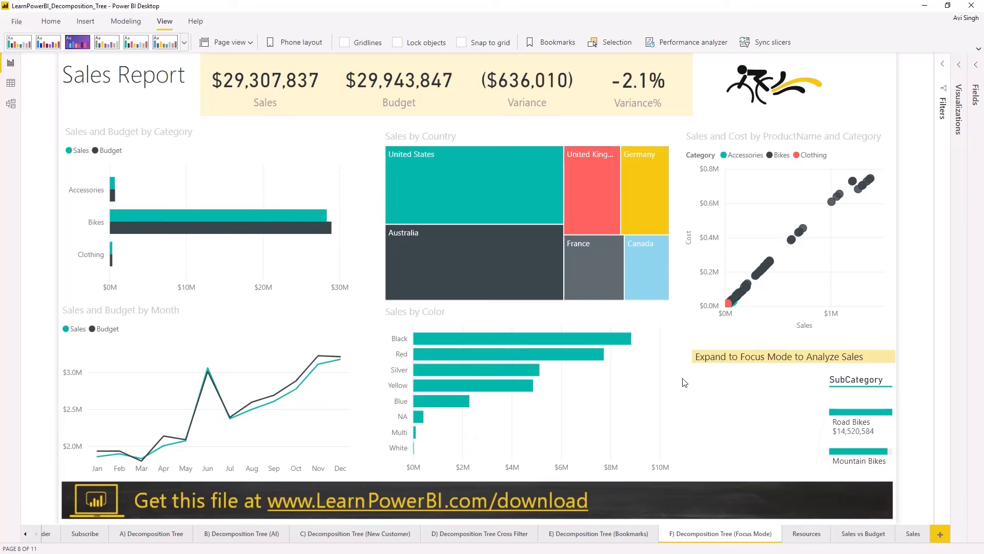
{"action": "left_click", "coordinate": [150, 533]}
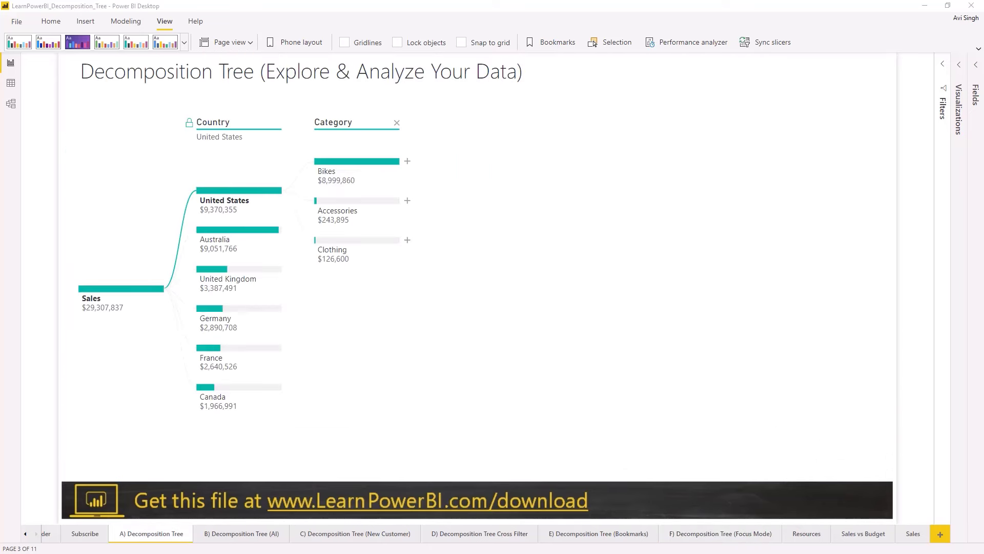